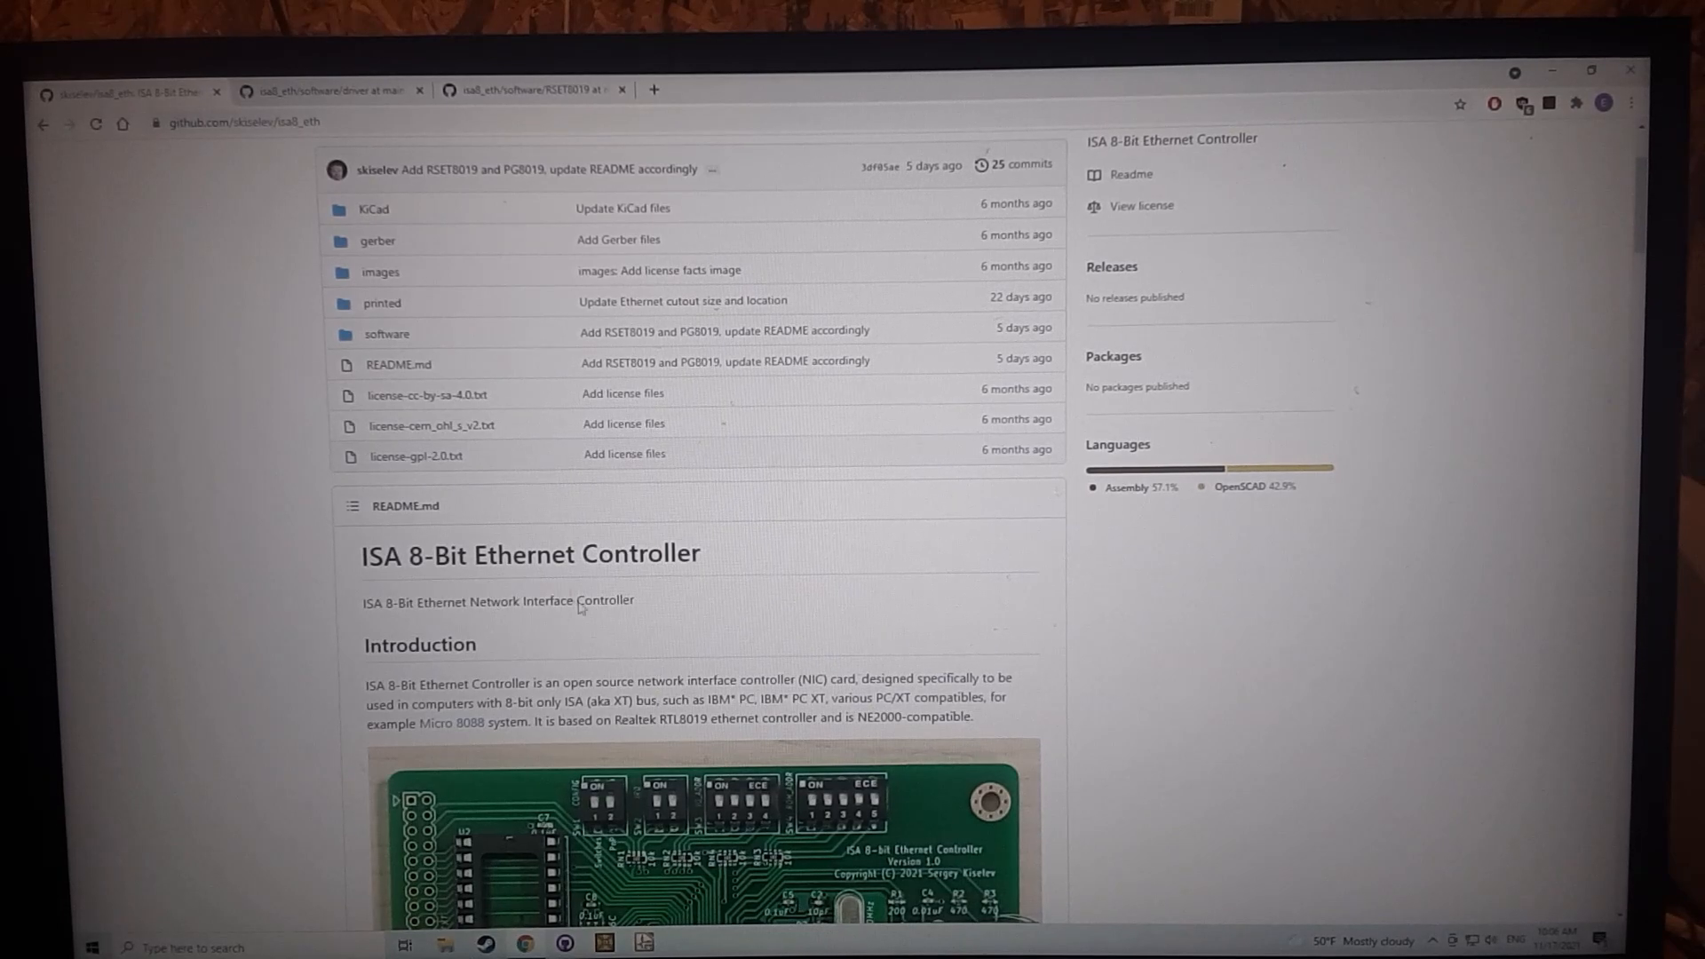
- Scroll the isa8_eth file list down to the NE2000.COM packet driver and its README
{"action": "scroll", "scroll_direction": "down", "scroll_amount": 3}
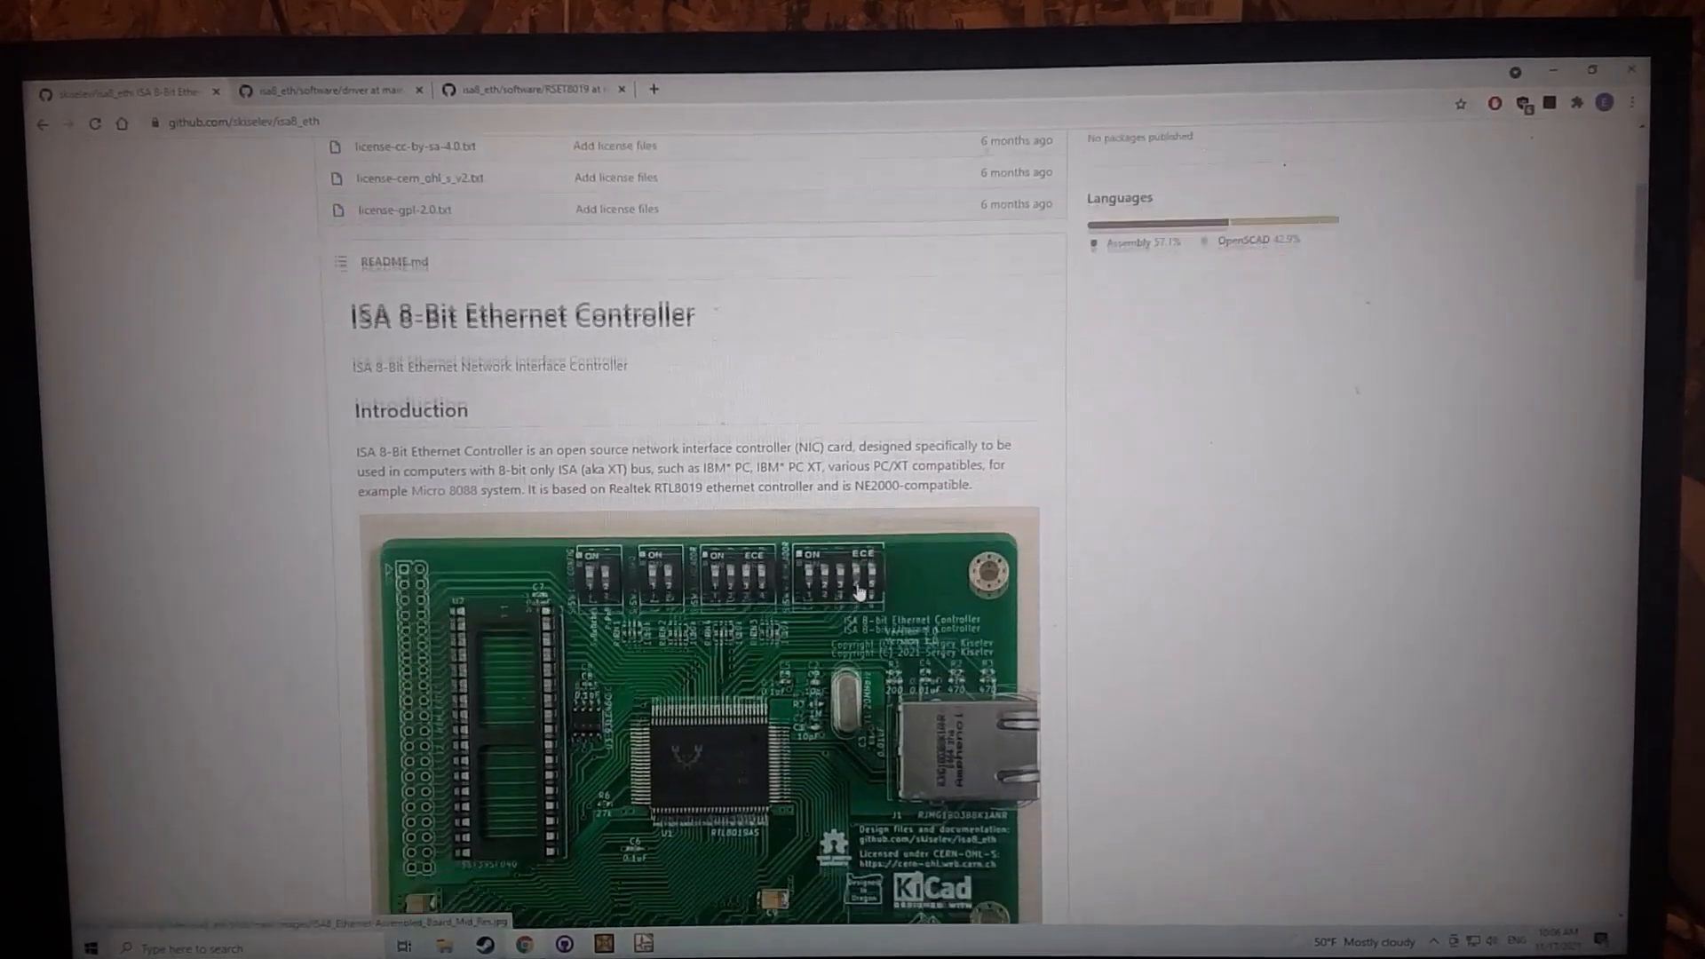
{"action": "scroll", "scroll_direction": "down", "scroll_amount": 3}
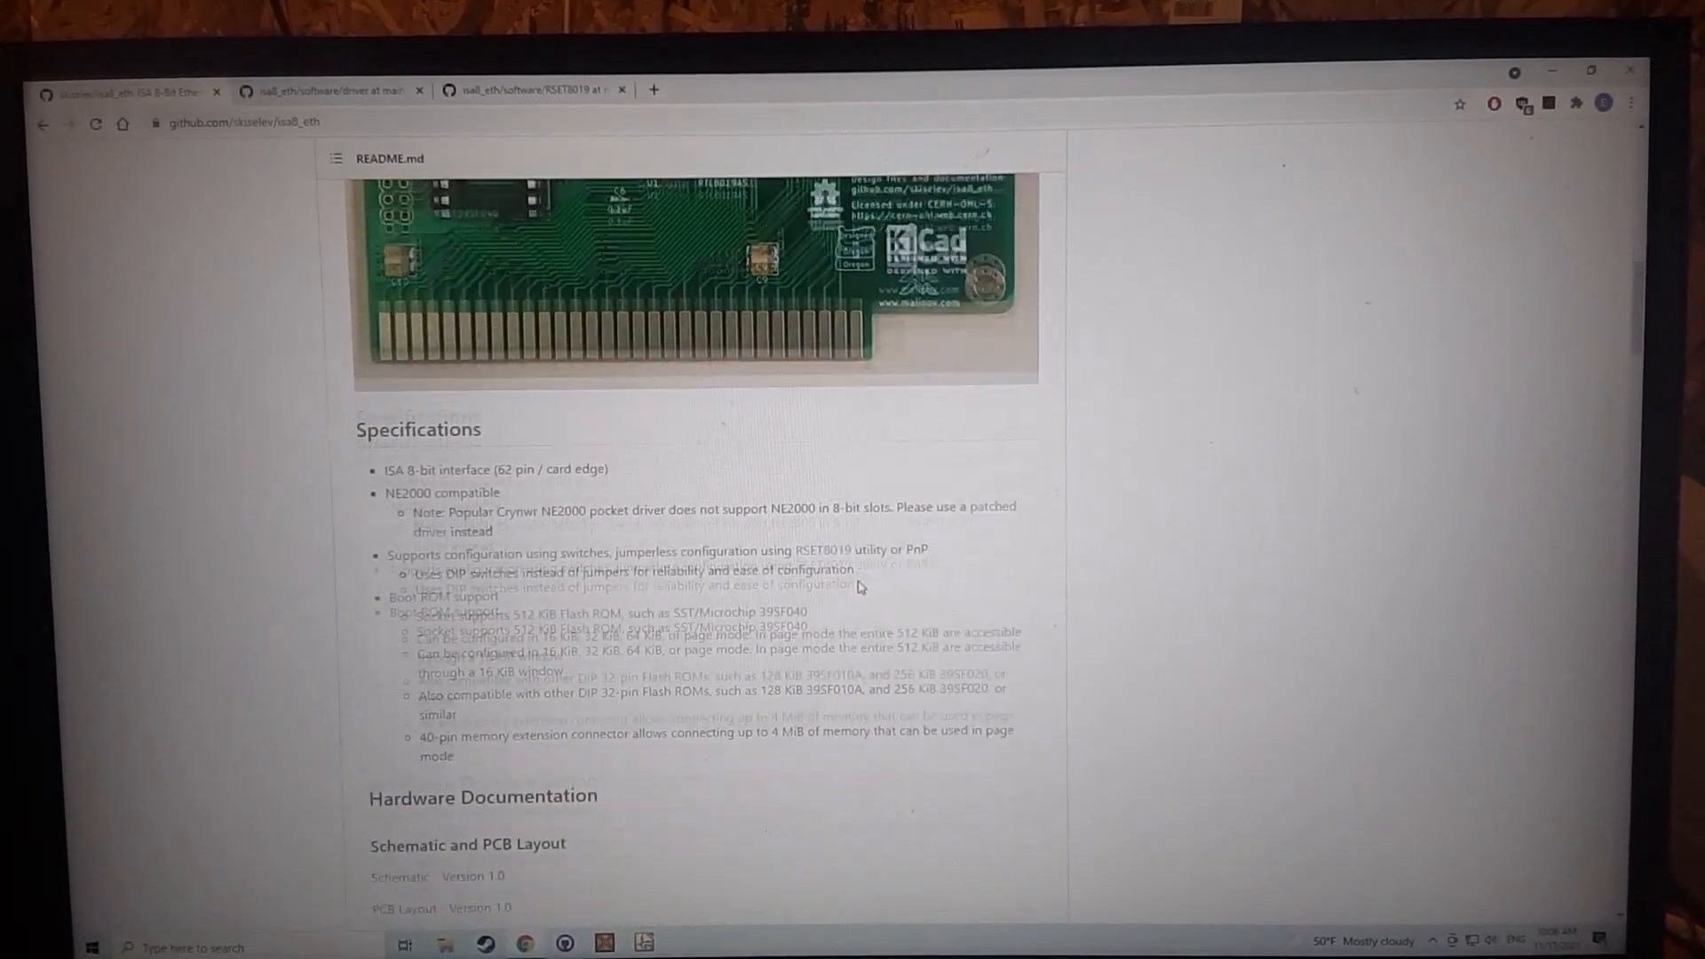
{"action": "scroll", "scroll_direction": "down", "scroll_amount": 3}
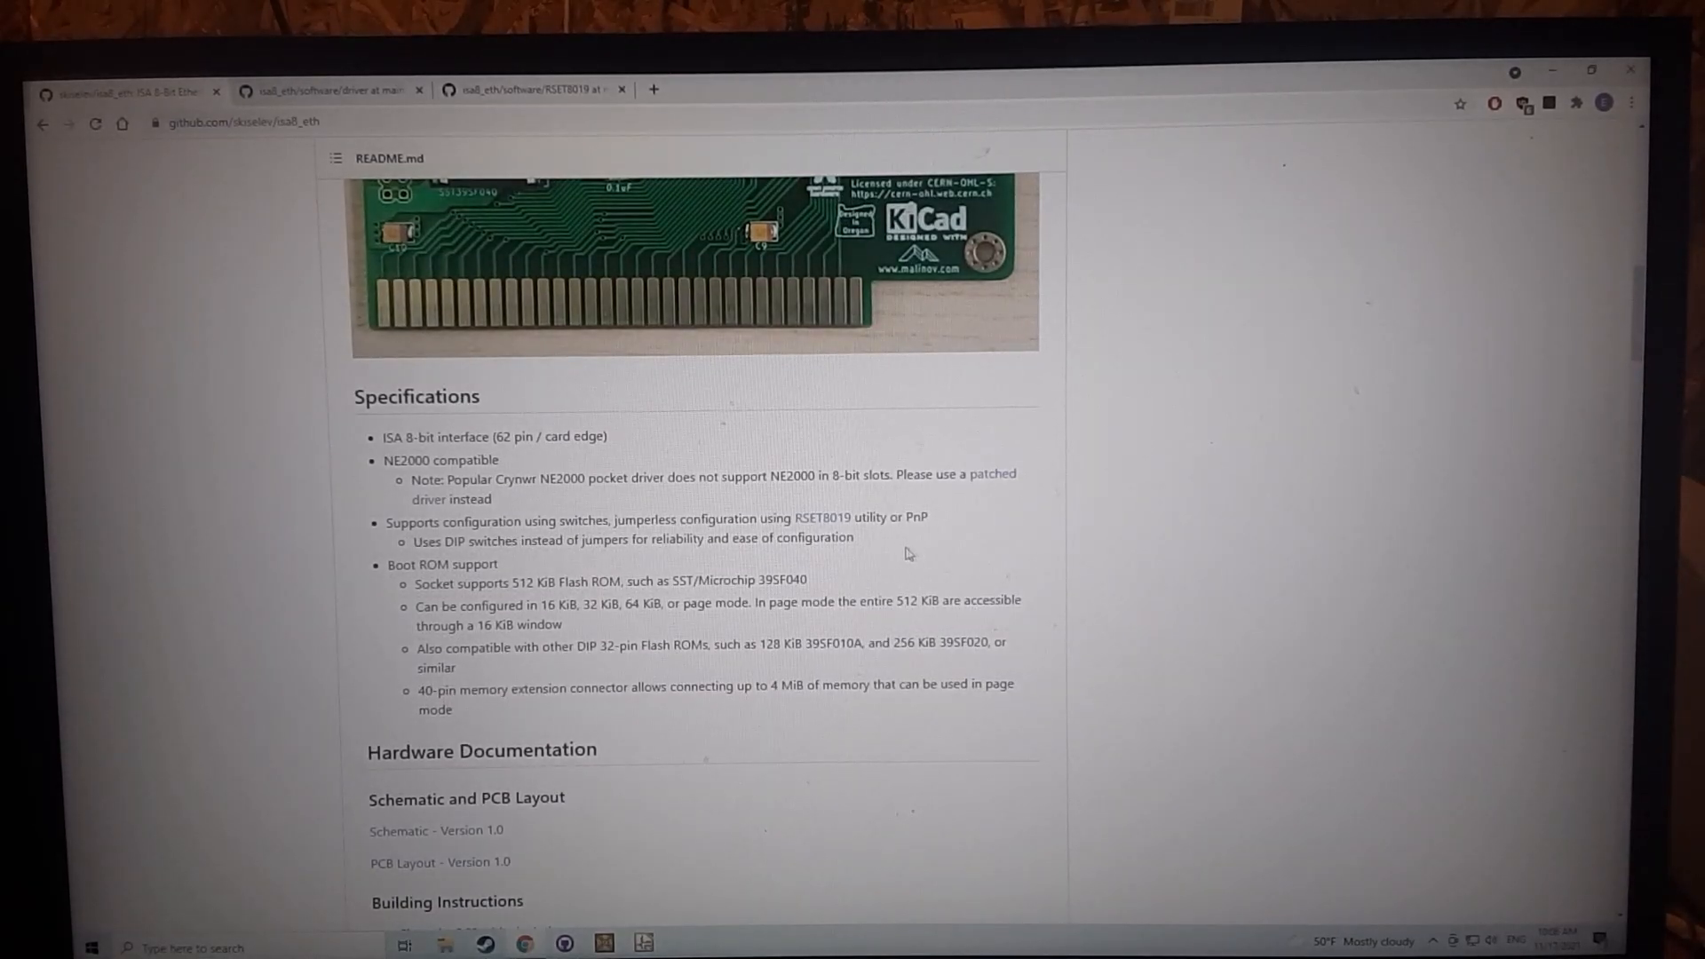
{"action": "mouse_move", "coordinate": [455, 502]}
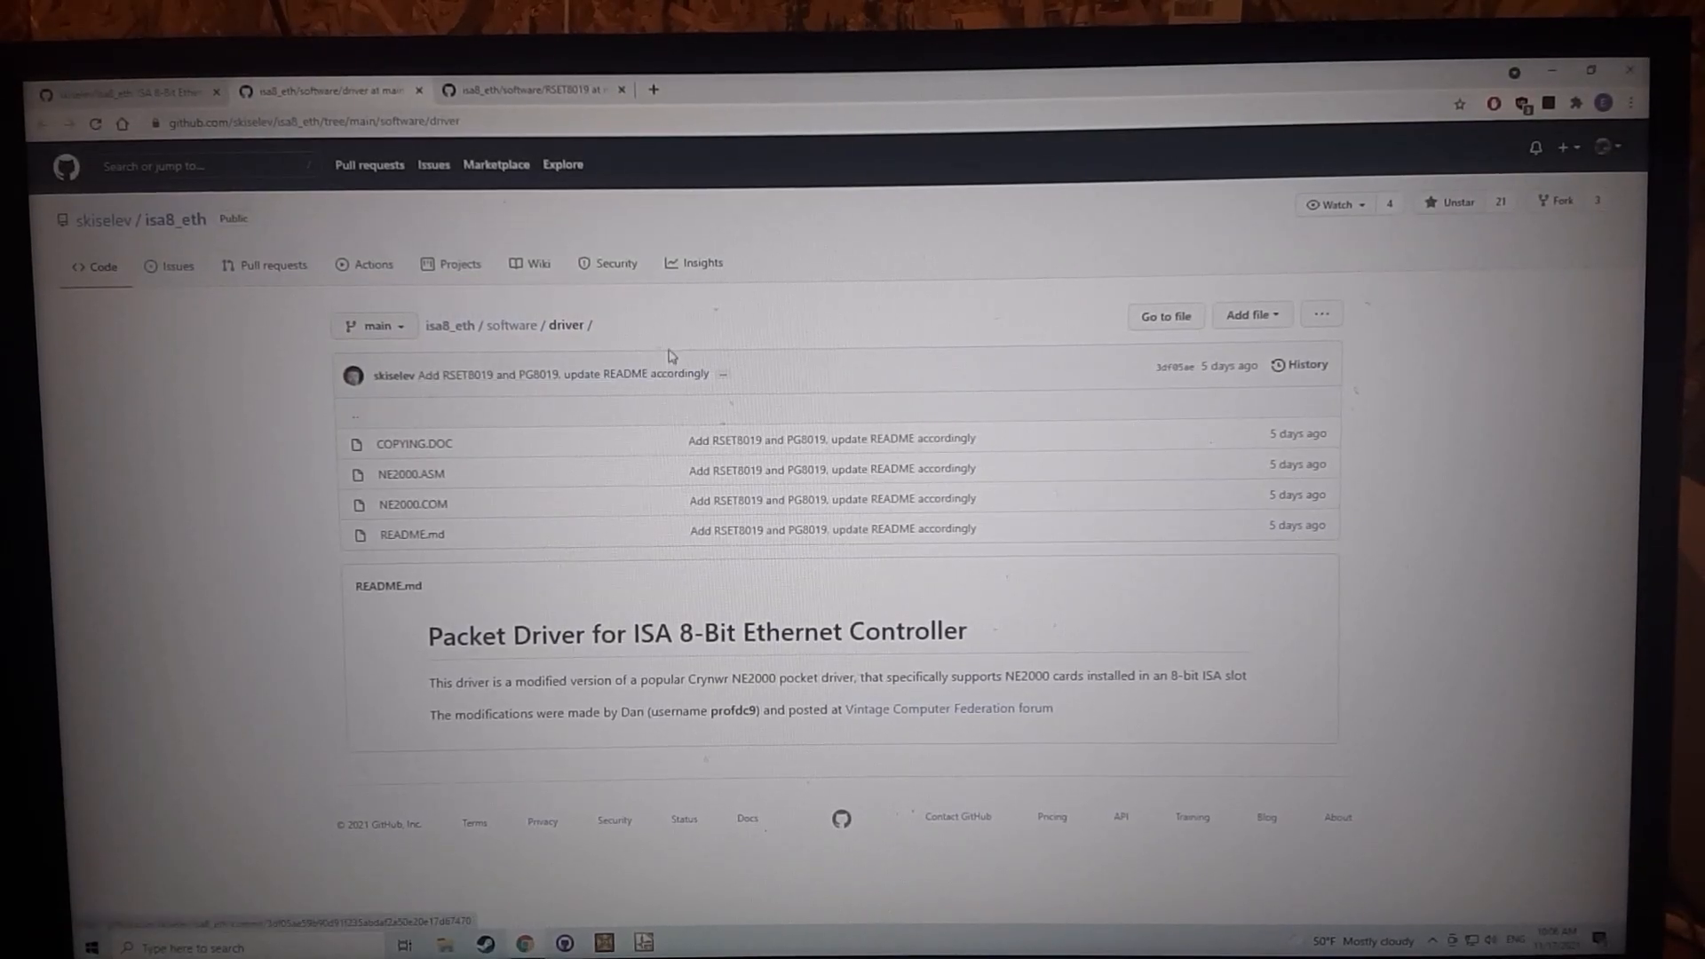
{"action": "mouse_move", "coordinate": [410, 503]}
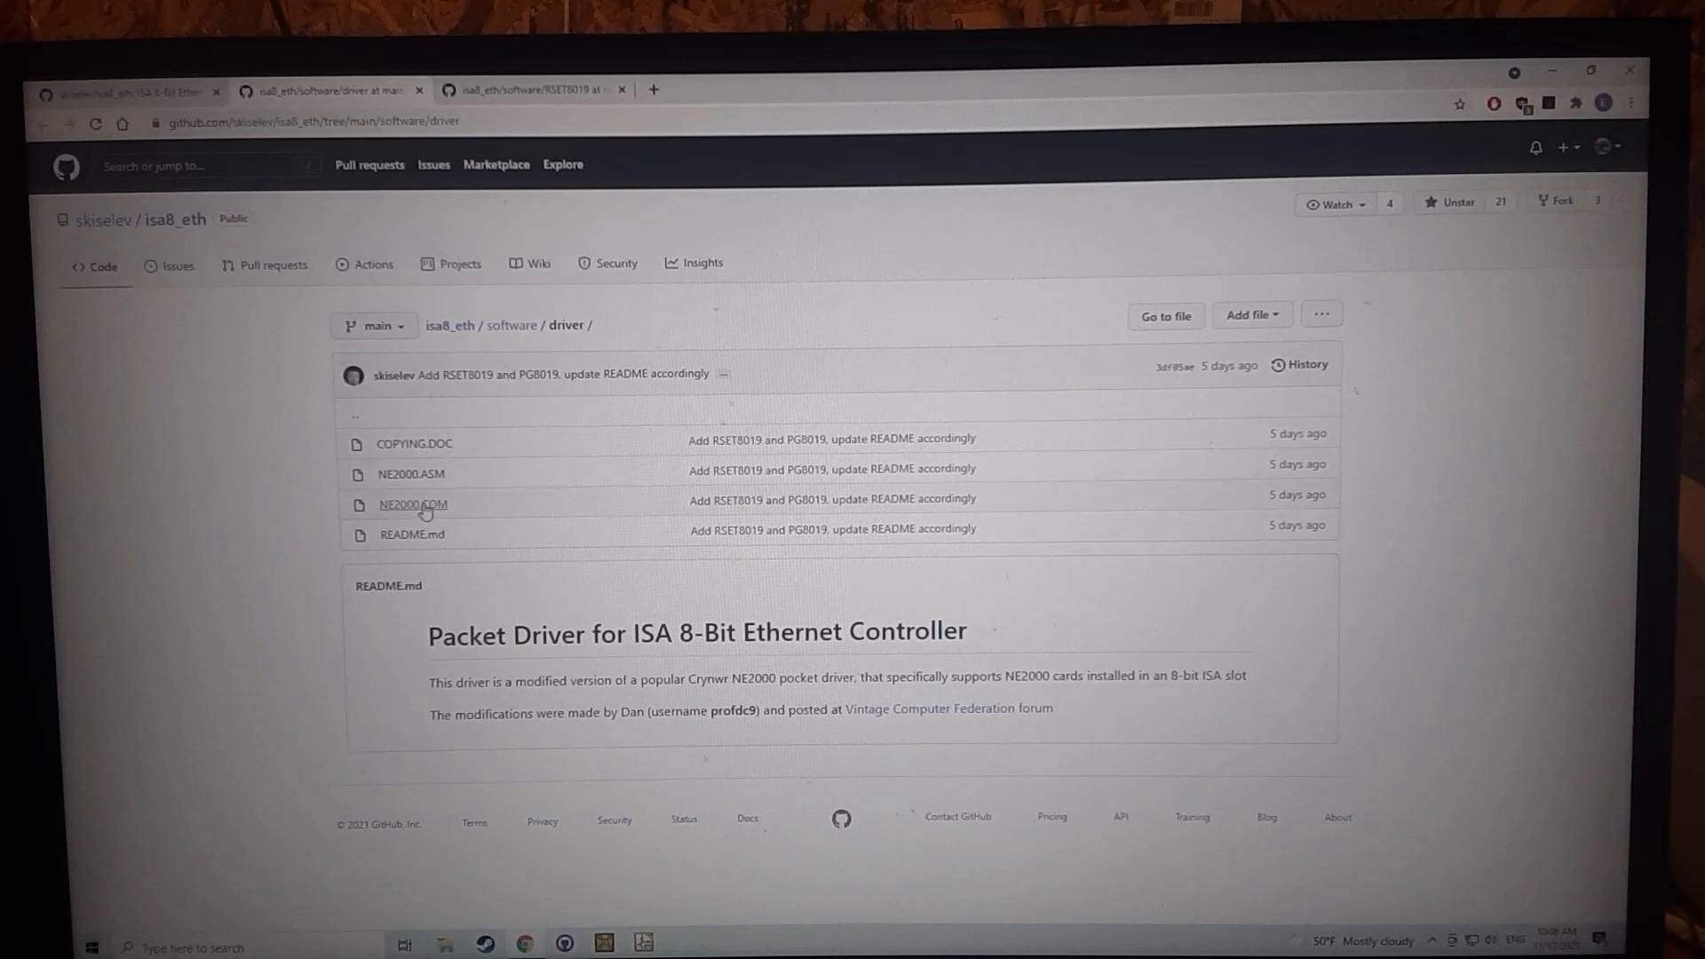
{"action": "mouse_move", "coordinate": [411, 502]}
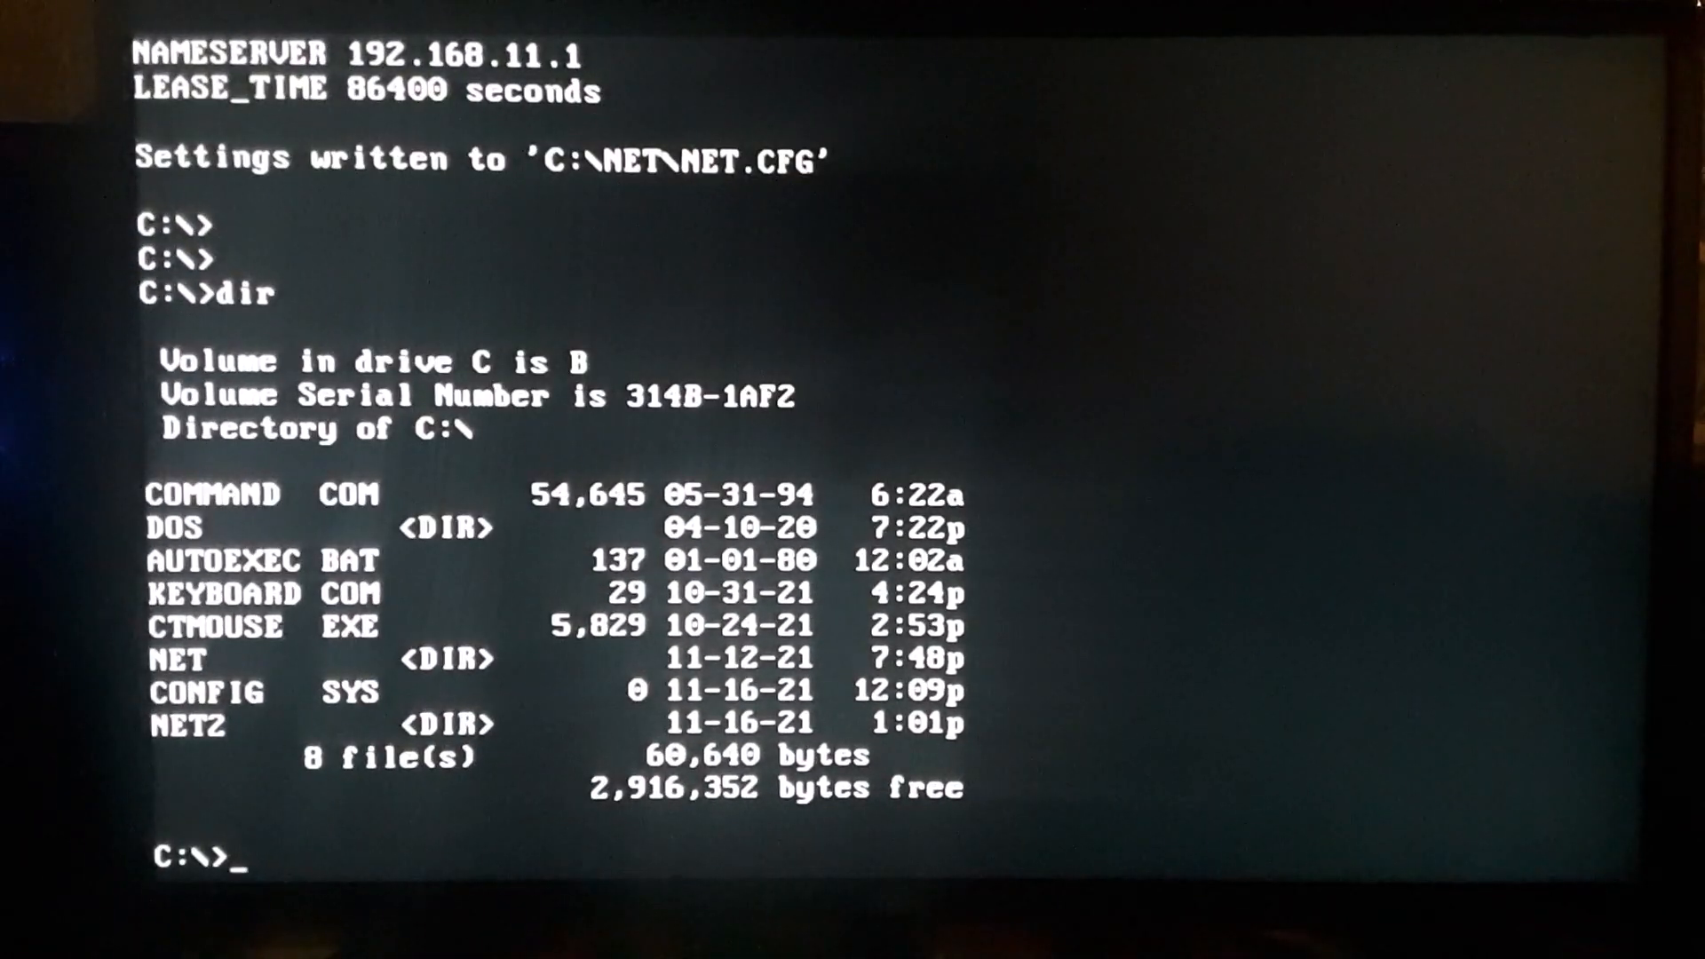
- Change into the NET2 directory and run ne2000 -u to uninstall the packet driver
{"action": "type", "text": "cd"}
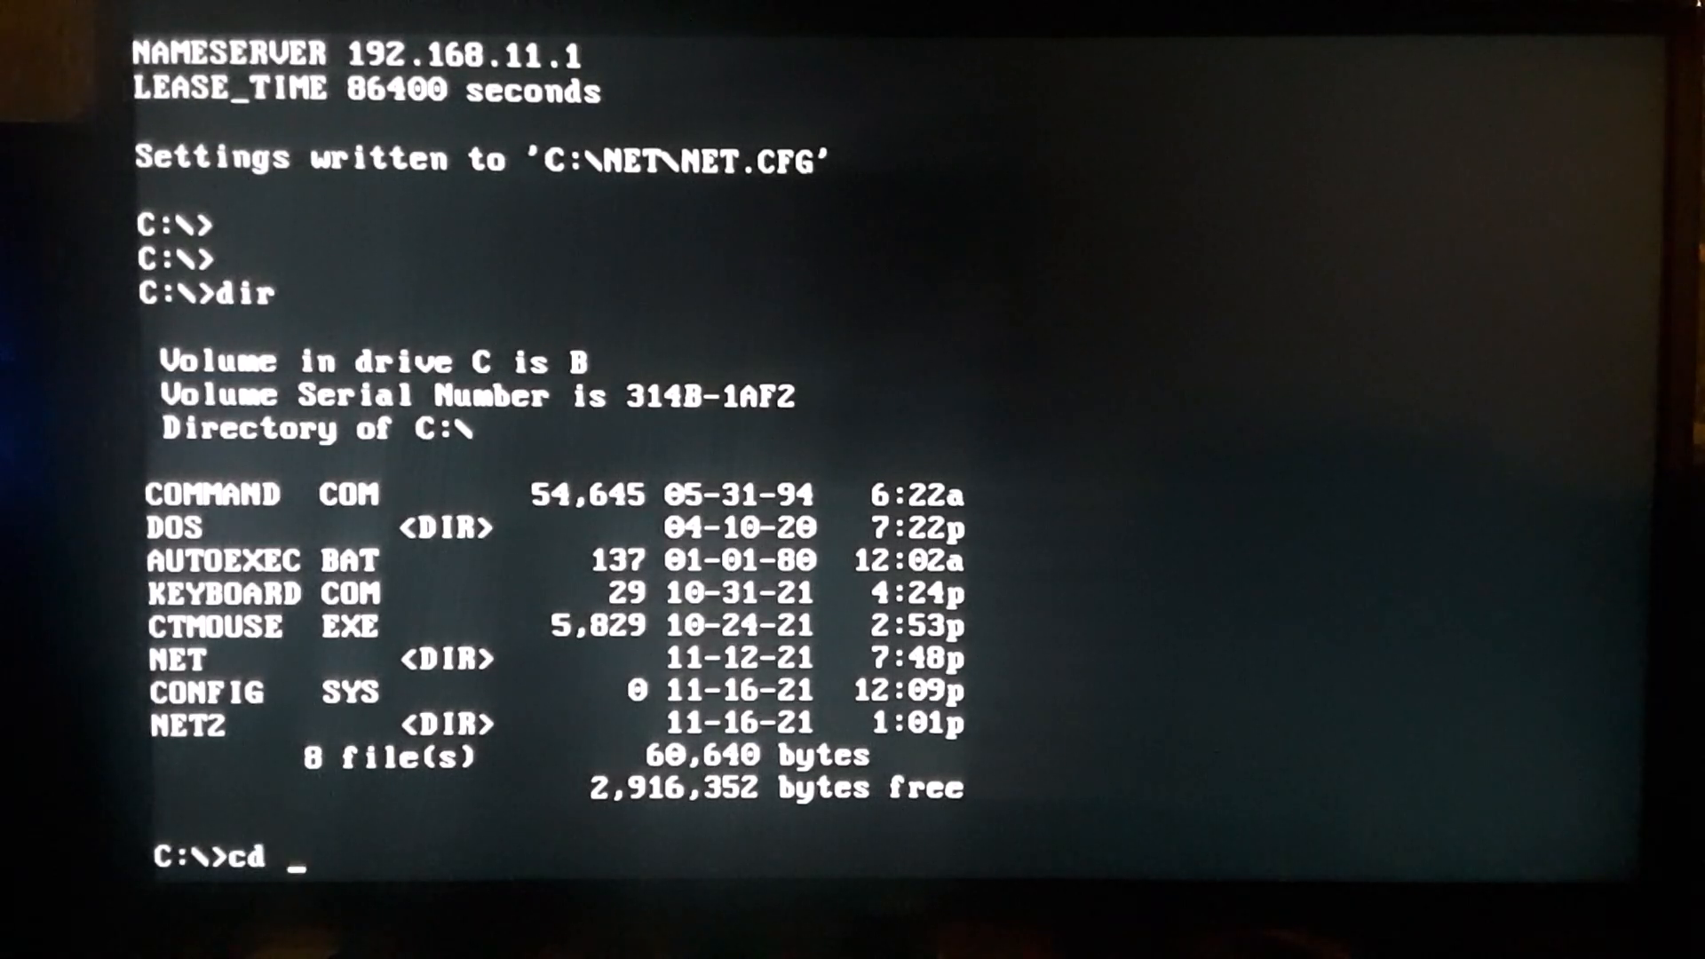
{"action": "type", "text": "net2"}
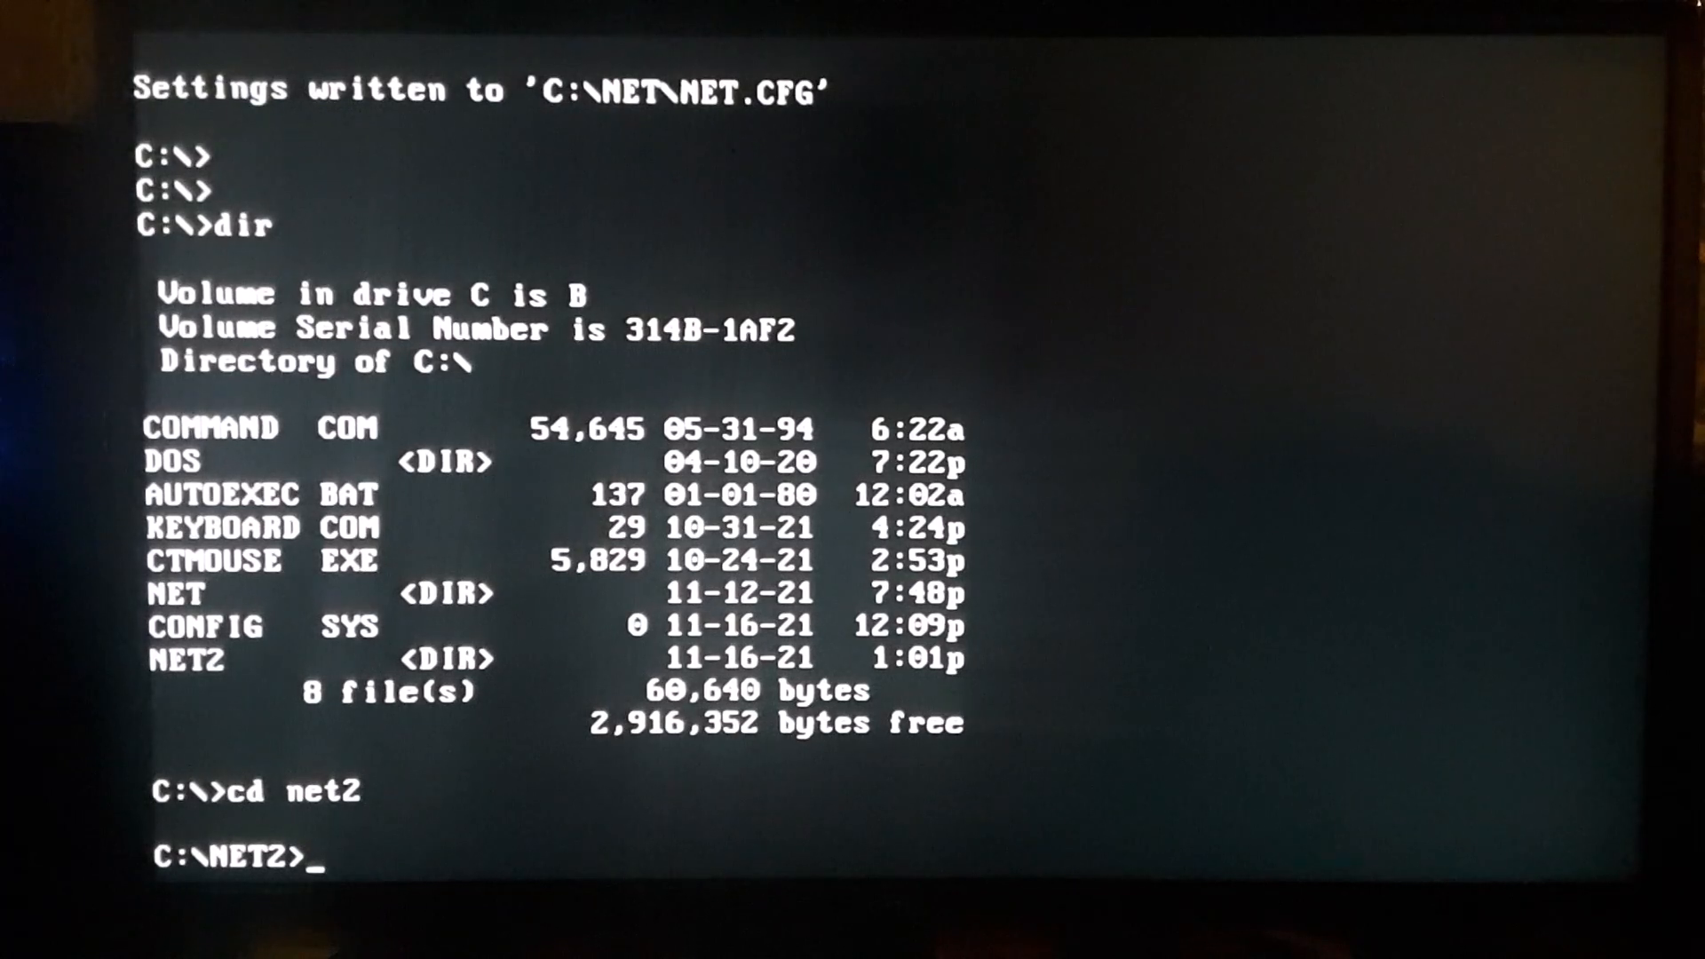
{"action": "type", "text": "ne"}
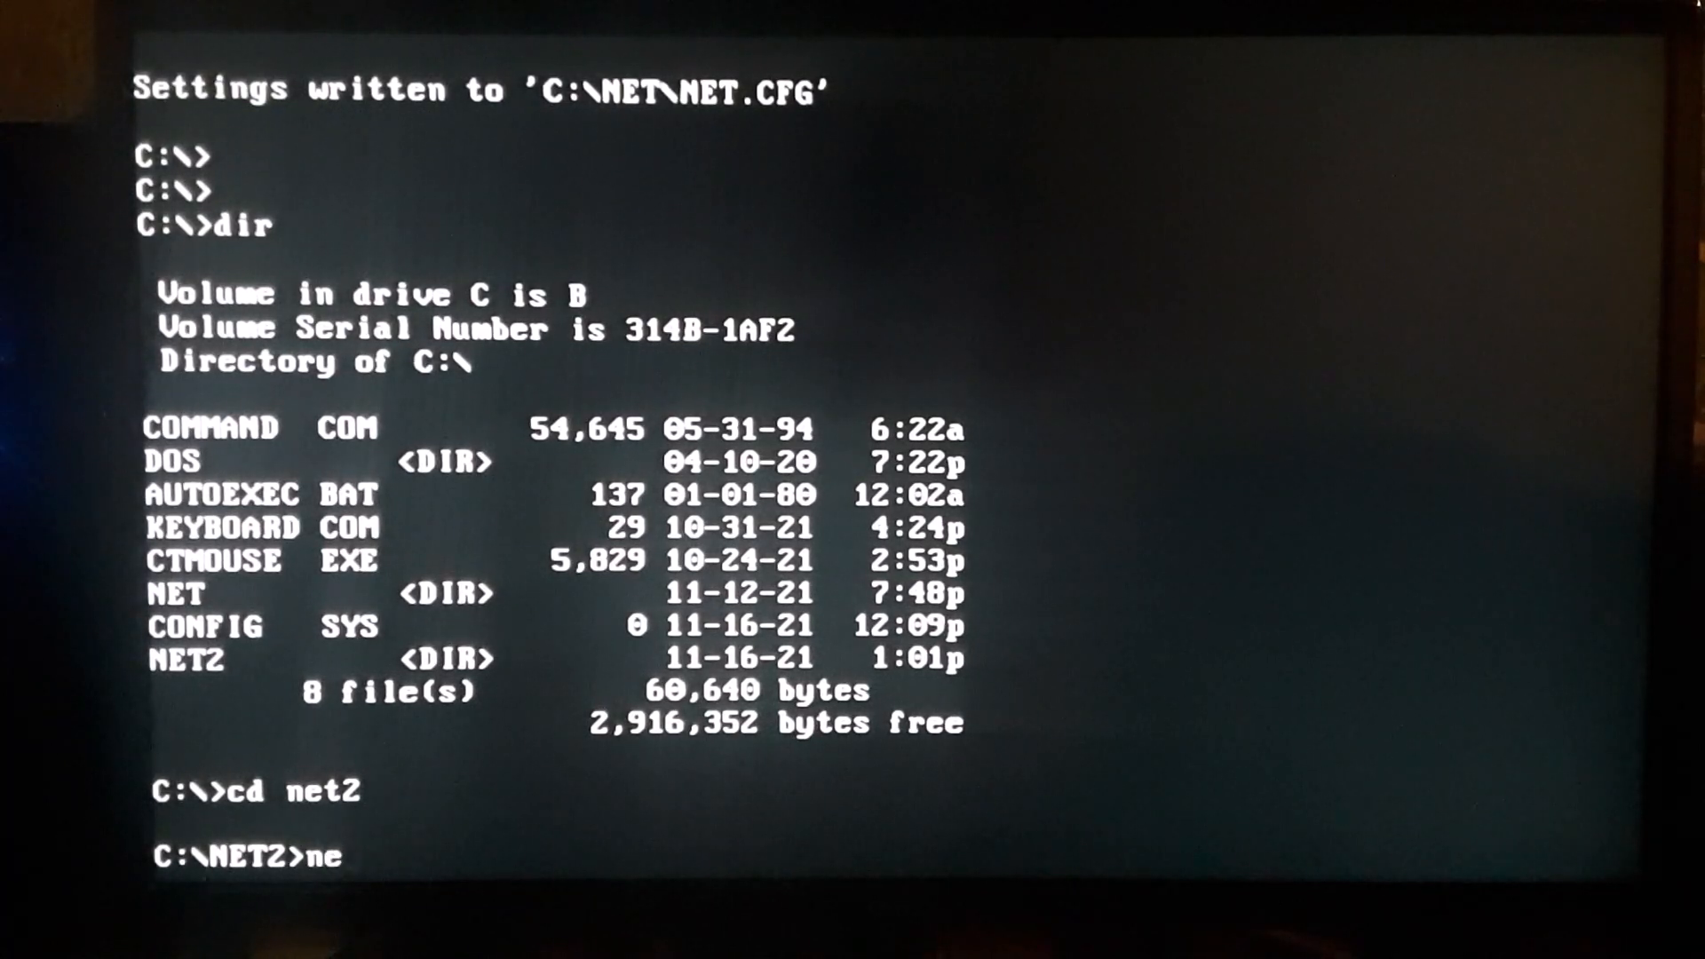
{"action": "type", "text": "2000 -u"}
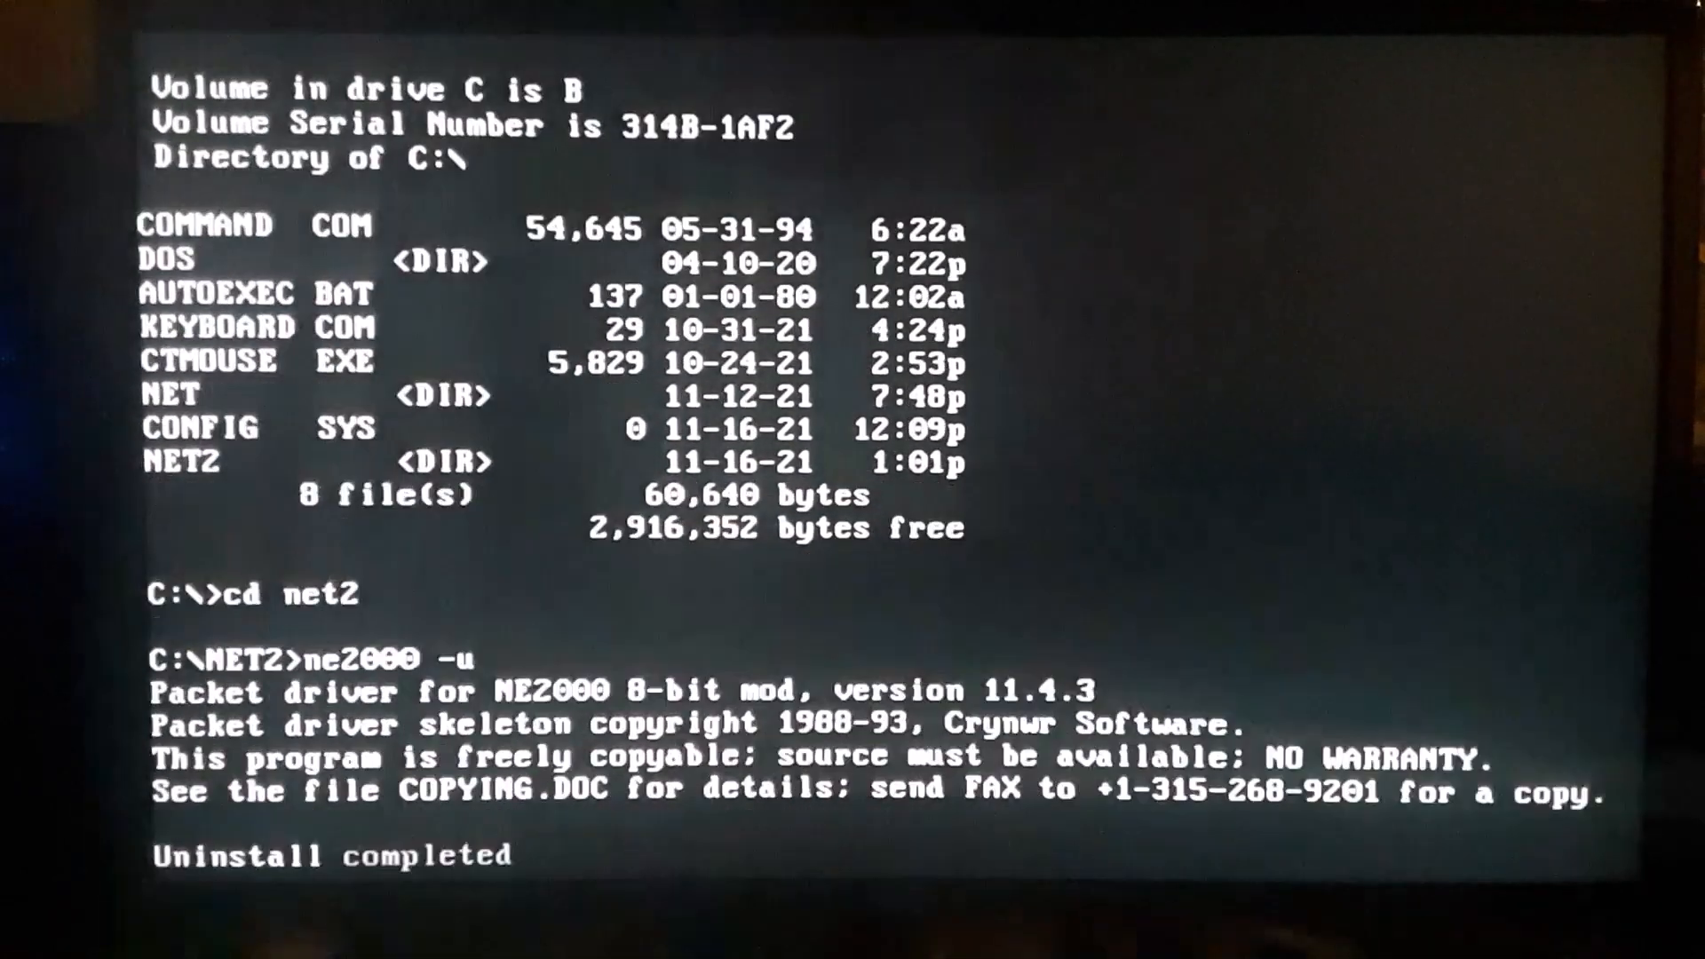
{"action": "key", "text": "Return"}
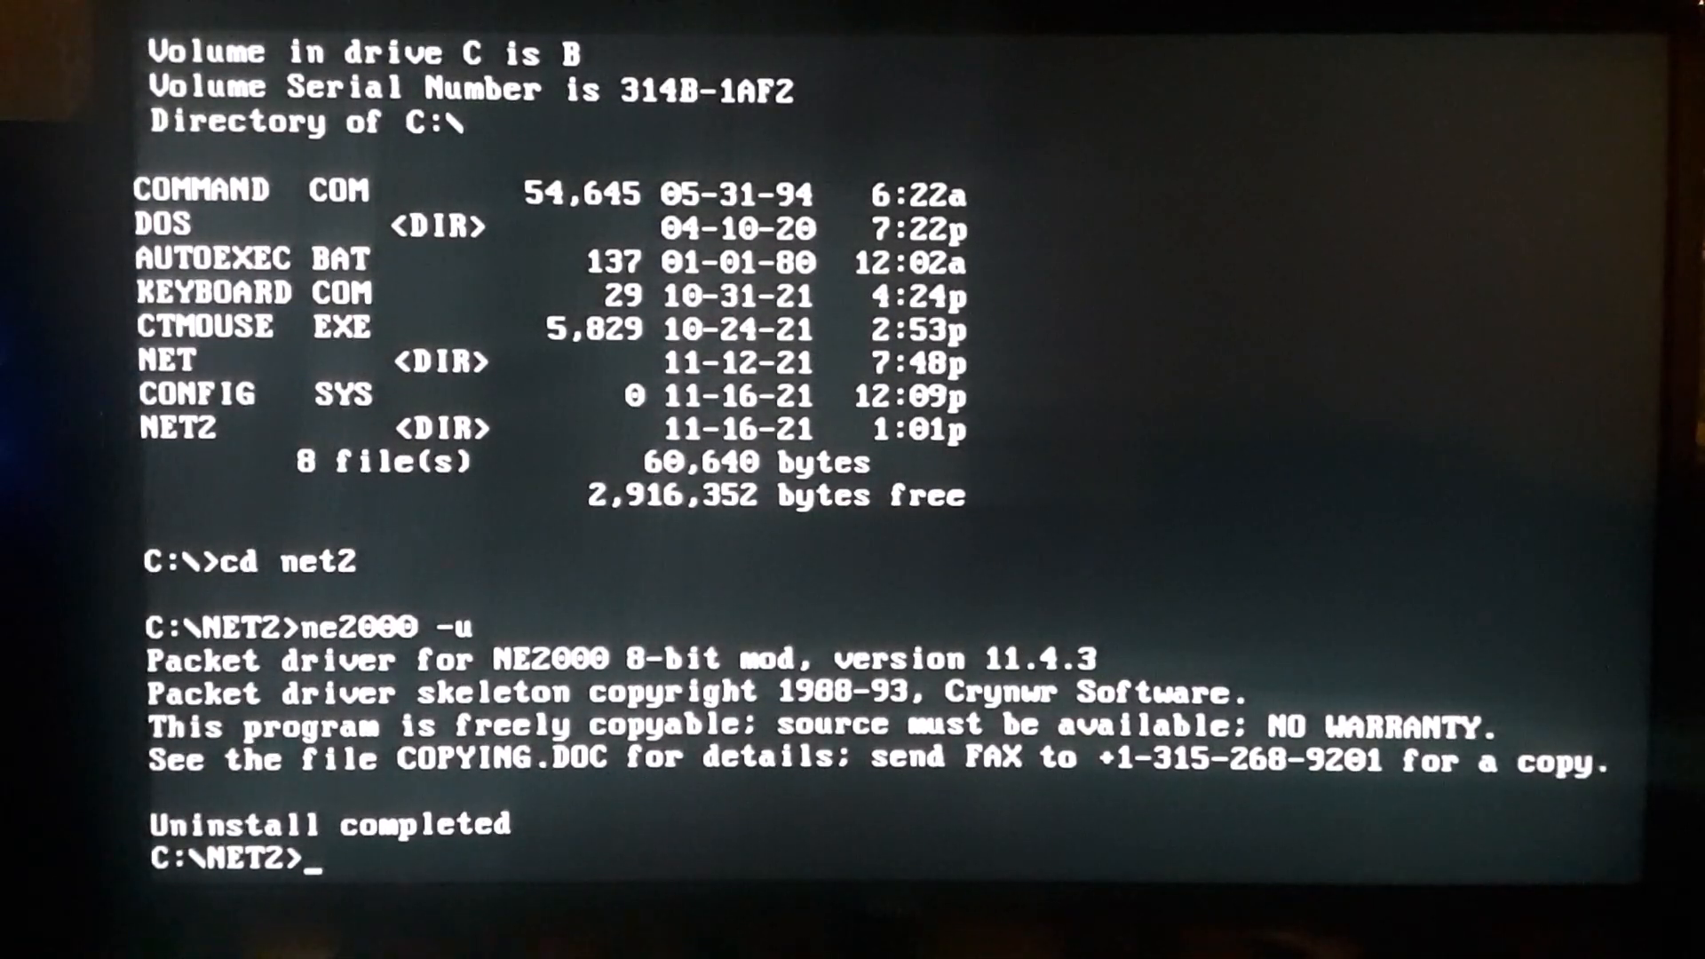
- Start the Realtek RSET8019 LAN adapter setup utility
{"action": "type", "text": "r"}
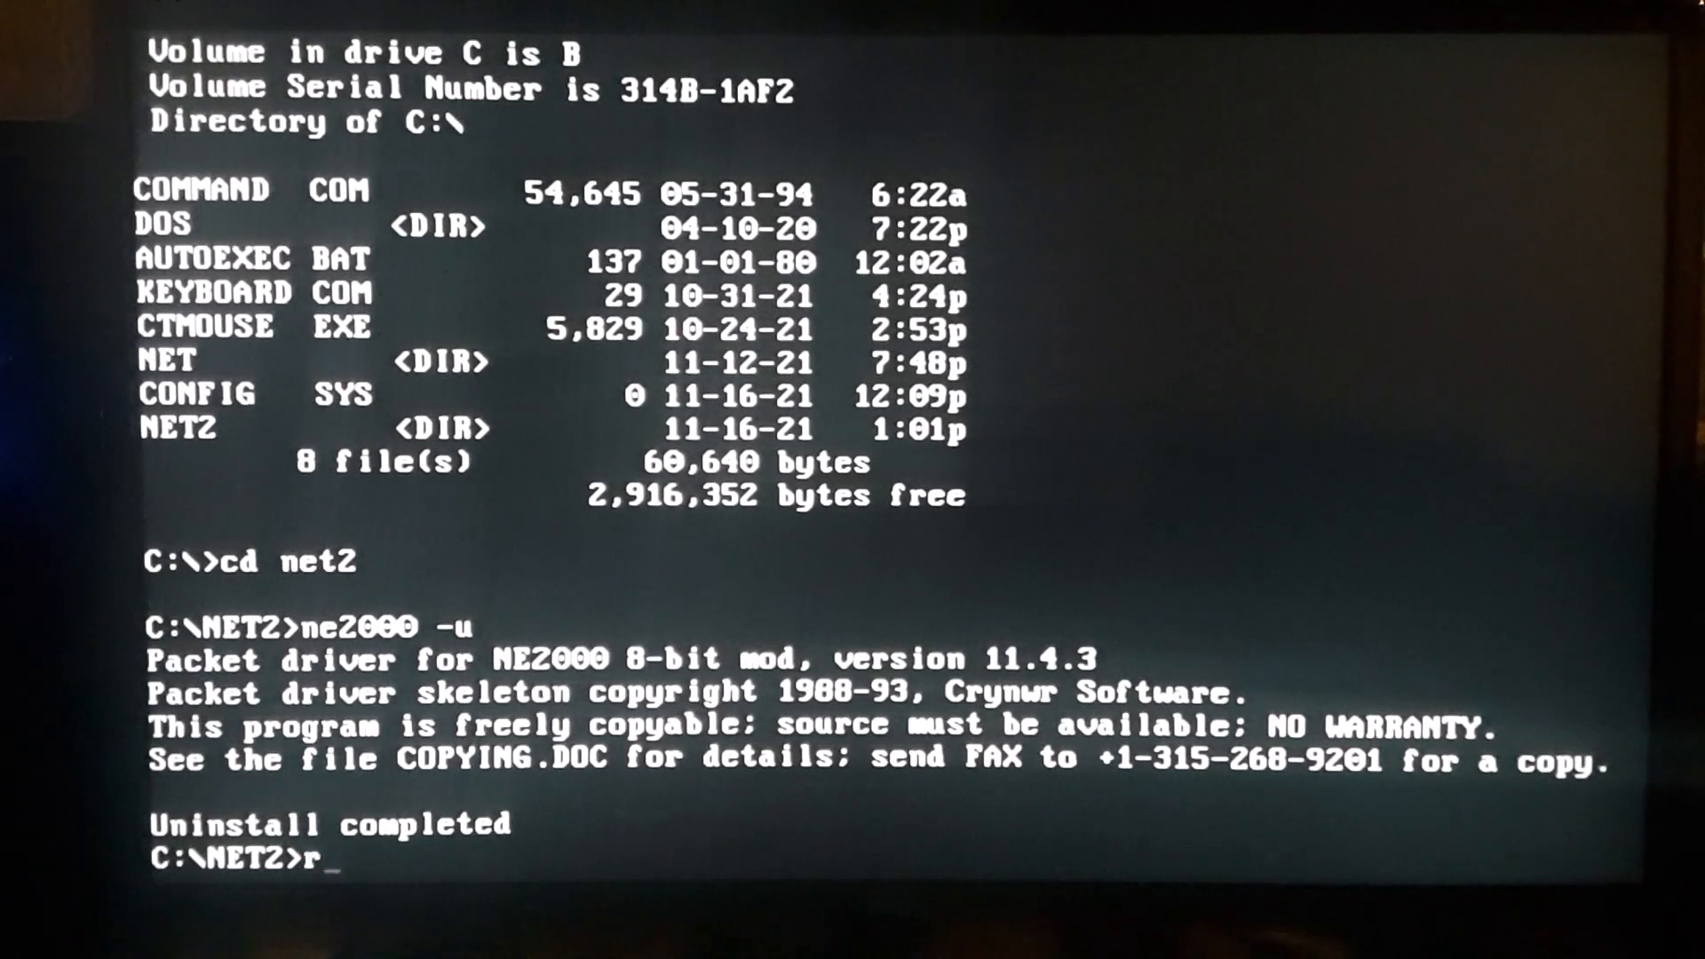
{"action": "type", "text": "set80"}
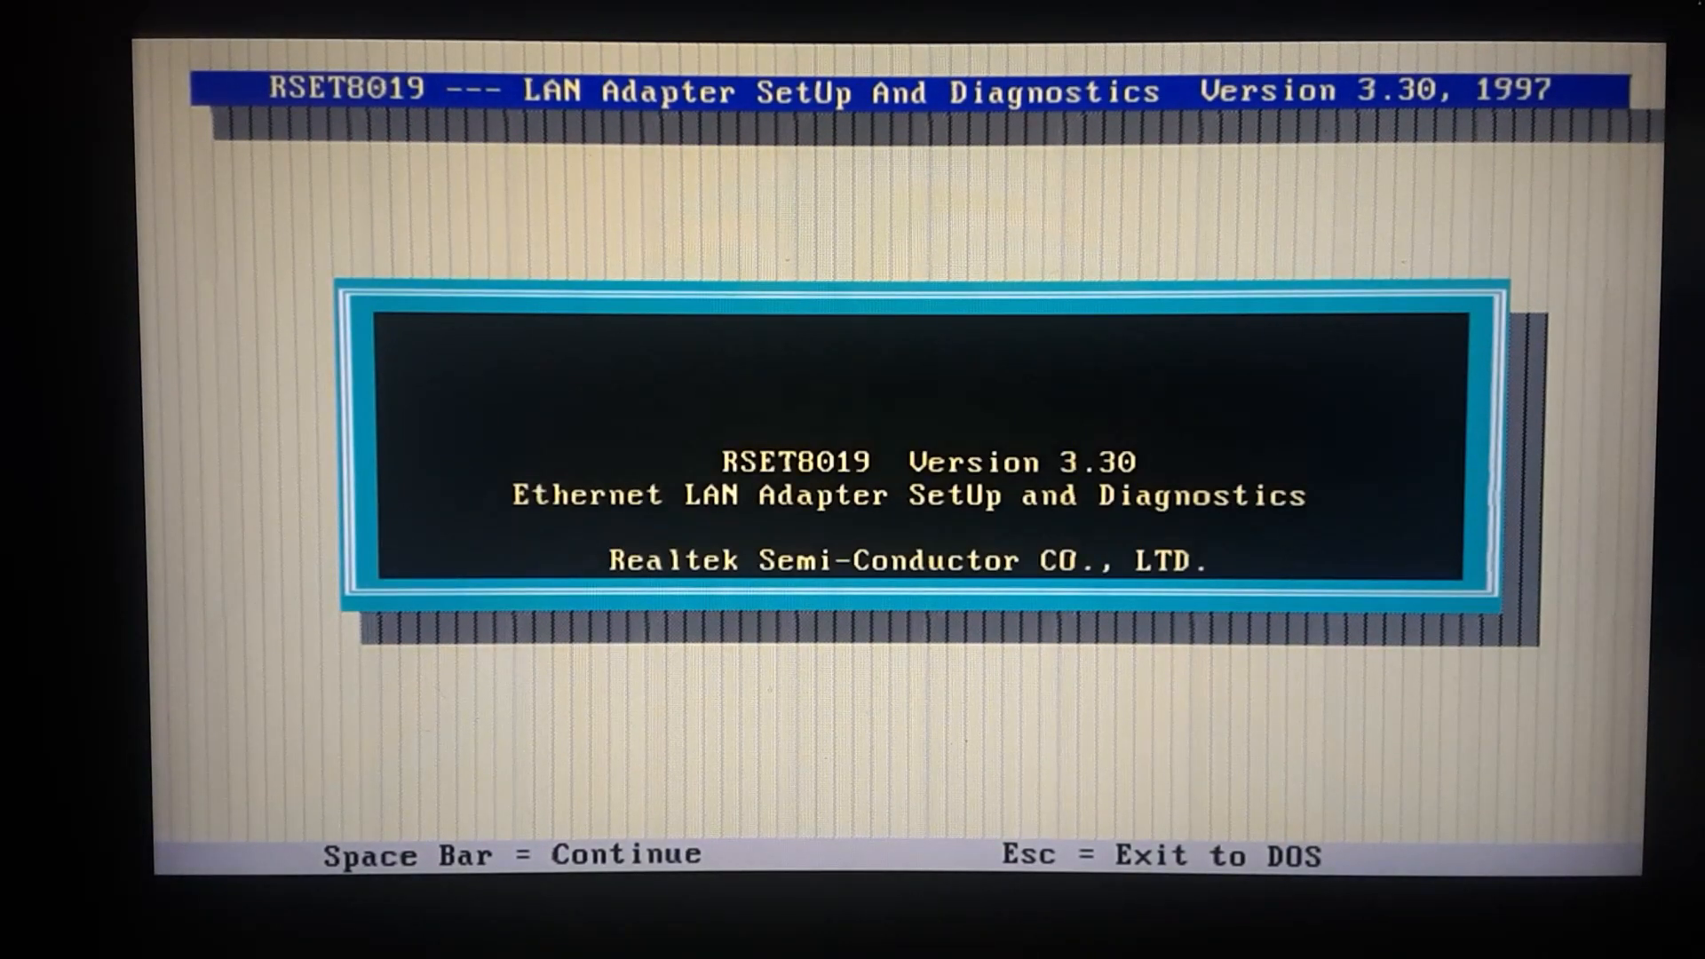
- View the adapter's current configuration (jumperless, I/O 300H, IRQ 3) and return to the main menu
{"action": "key", "text": "space"}
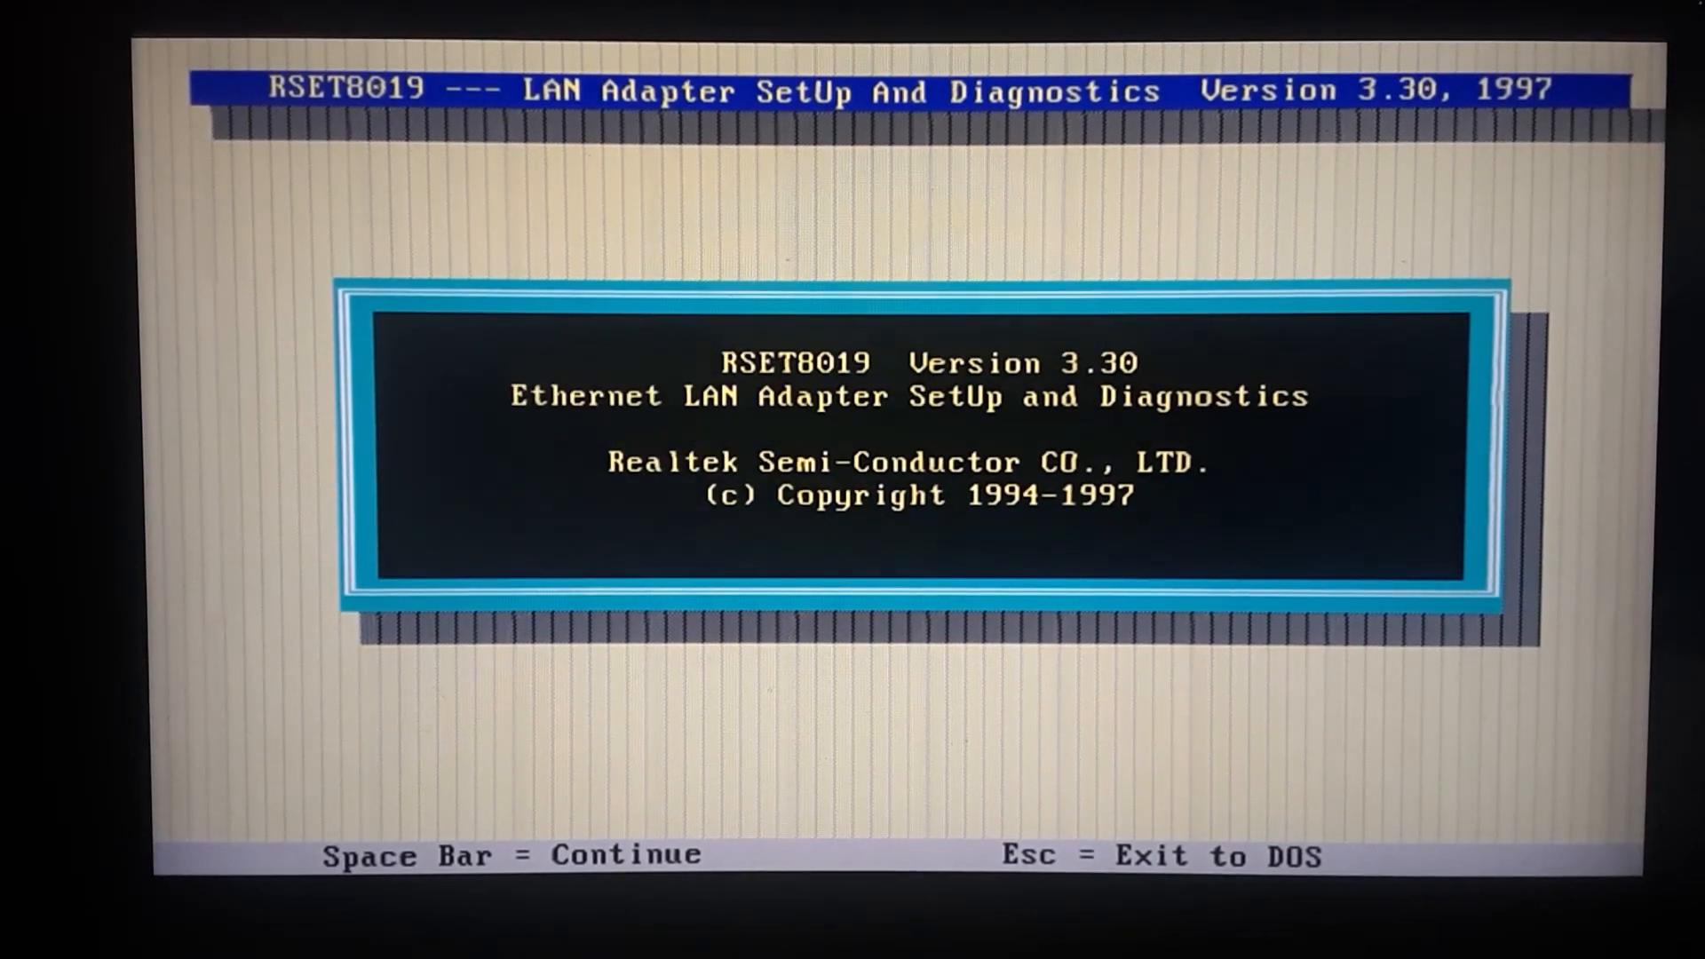
{"action": "key", "text": "space"}
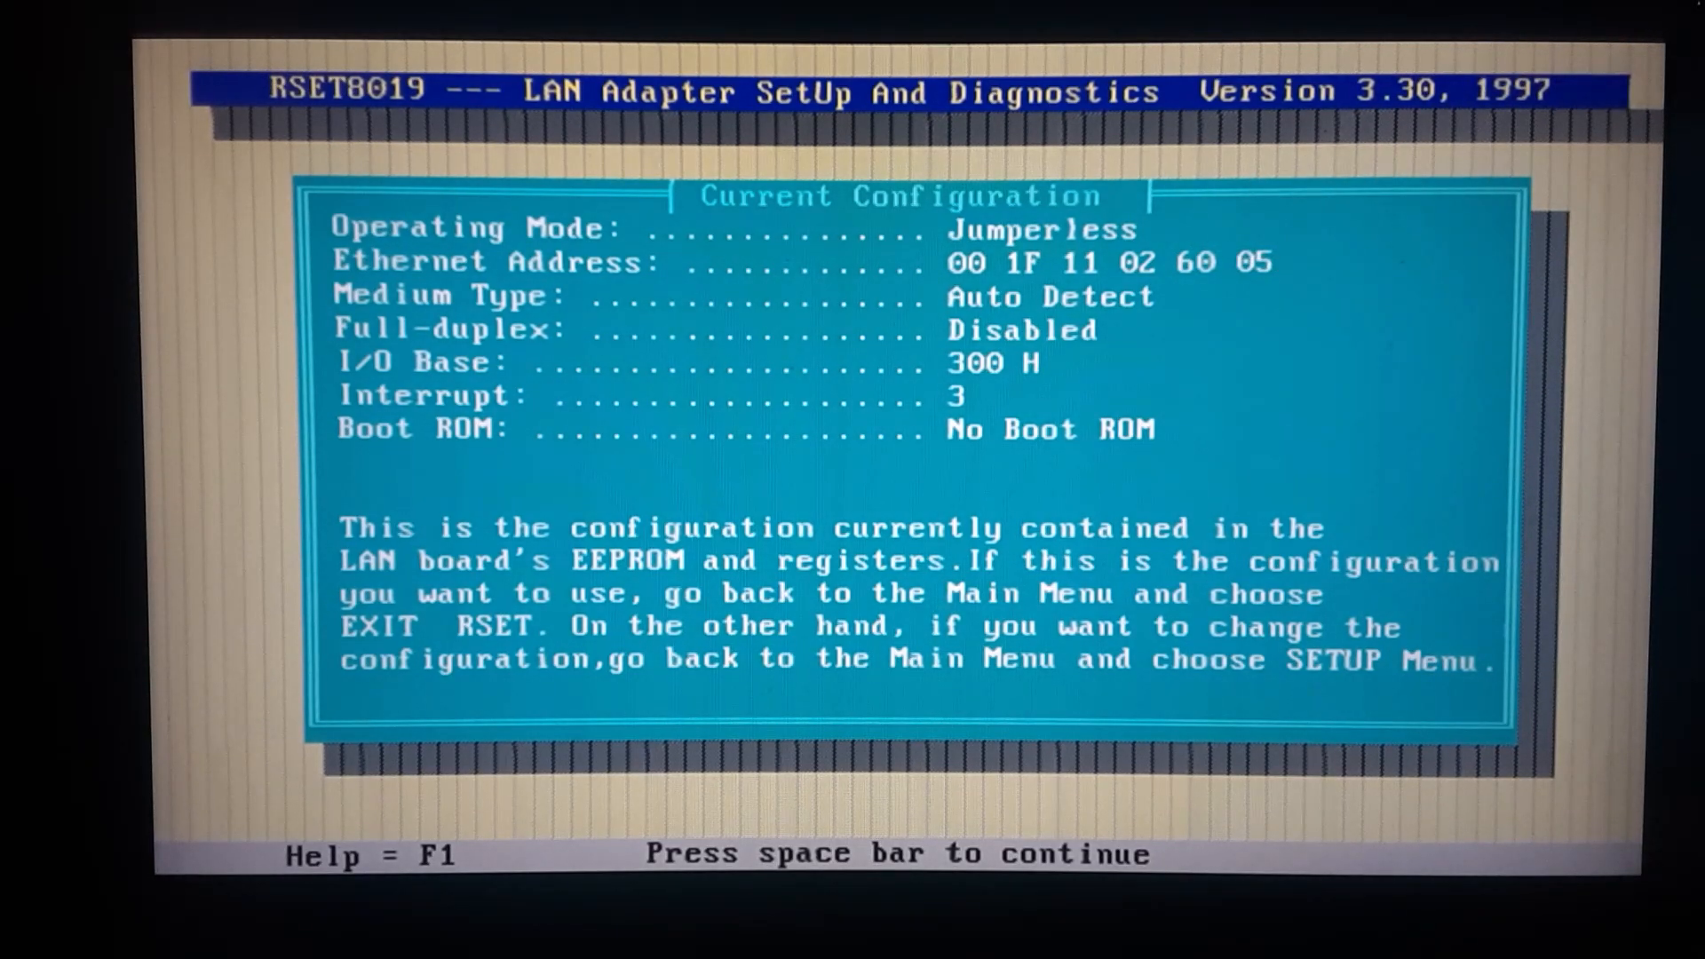
{"action": "key", "text": "space"}
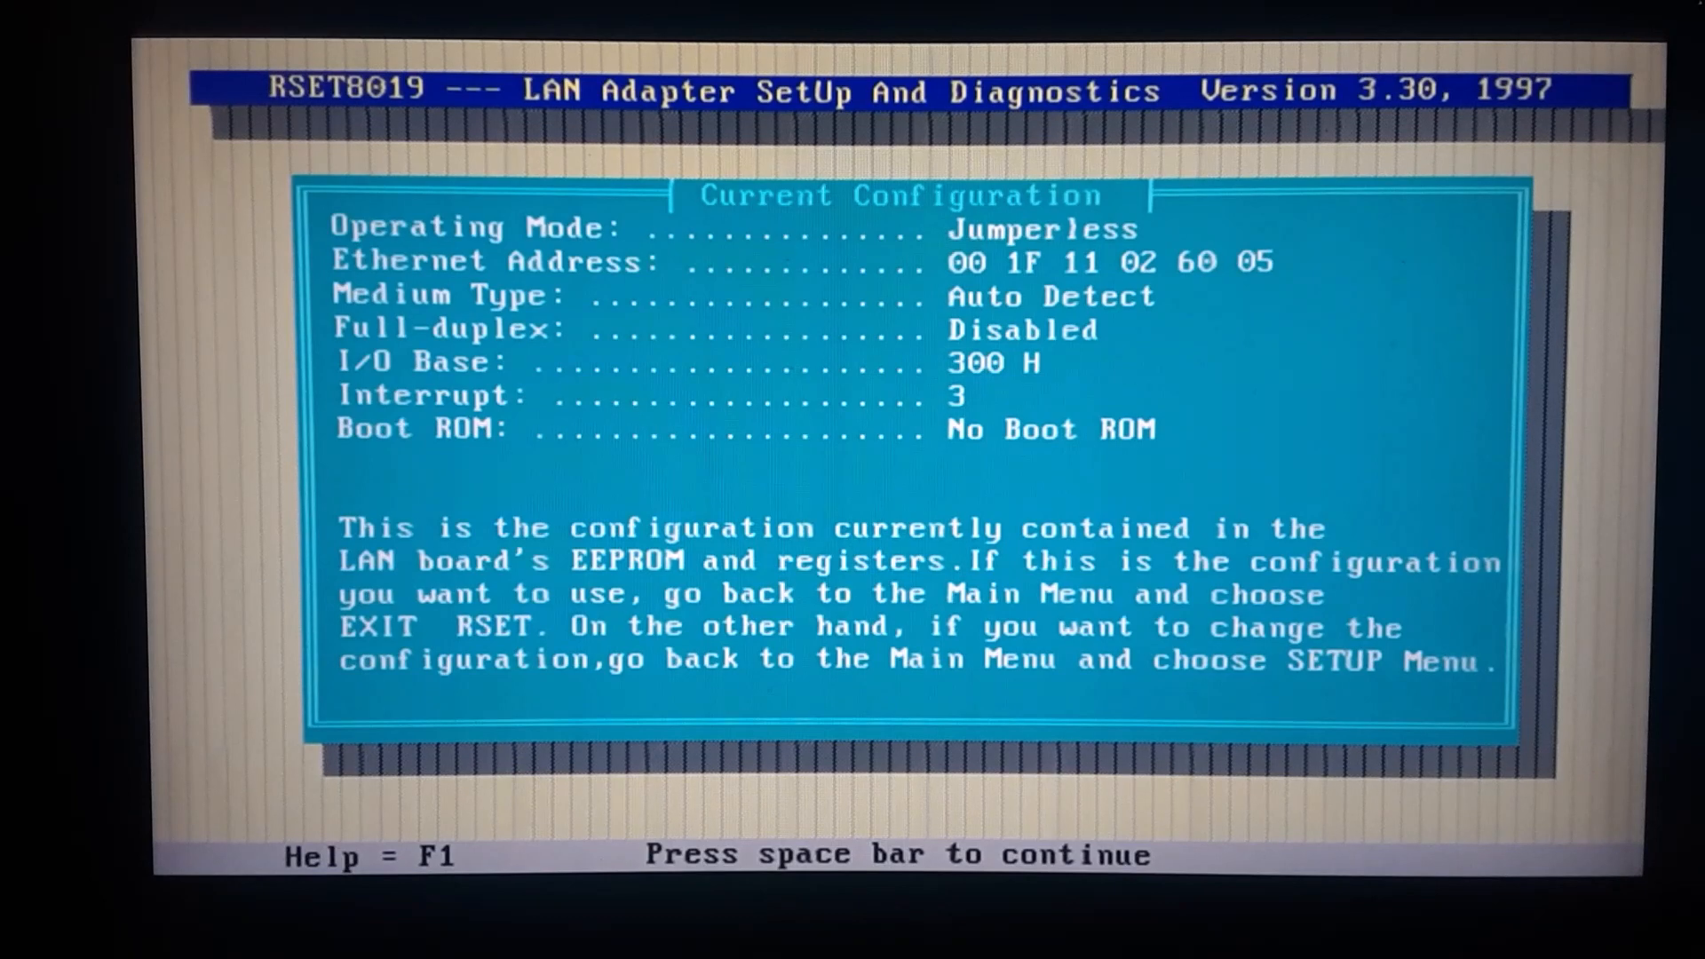
{"action": "key", "text": "space"}
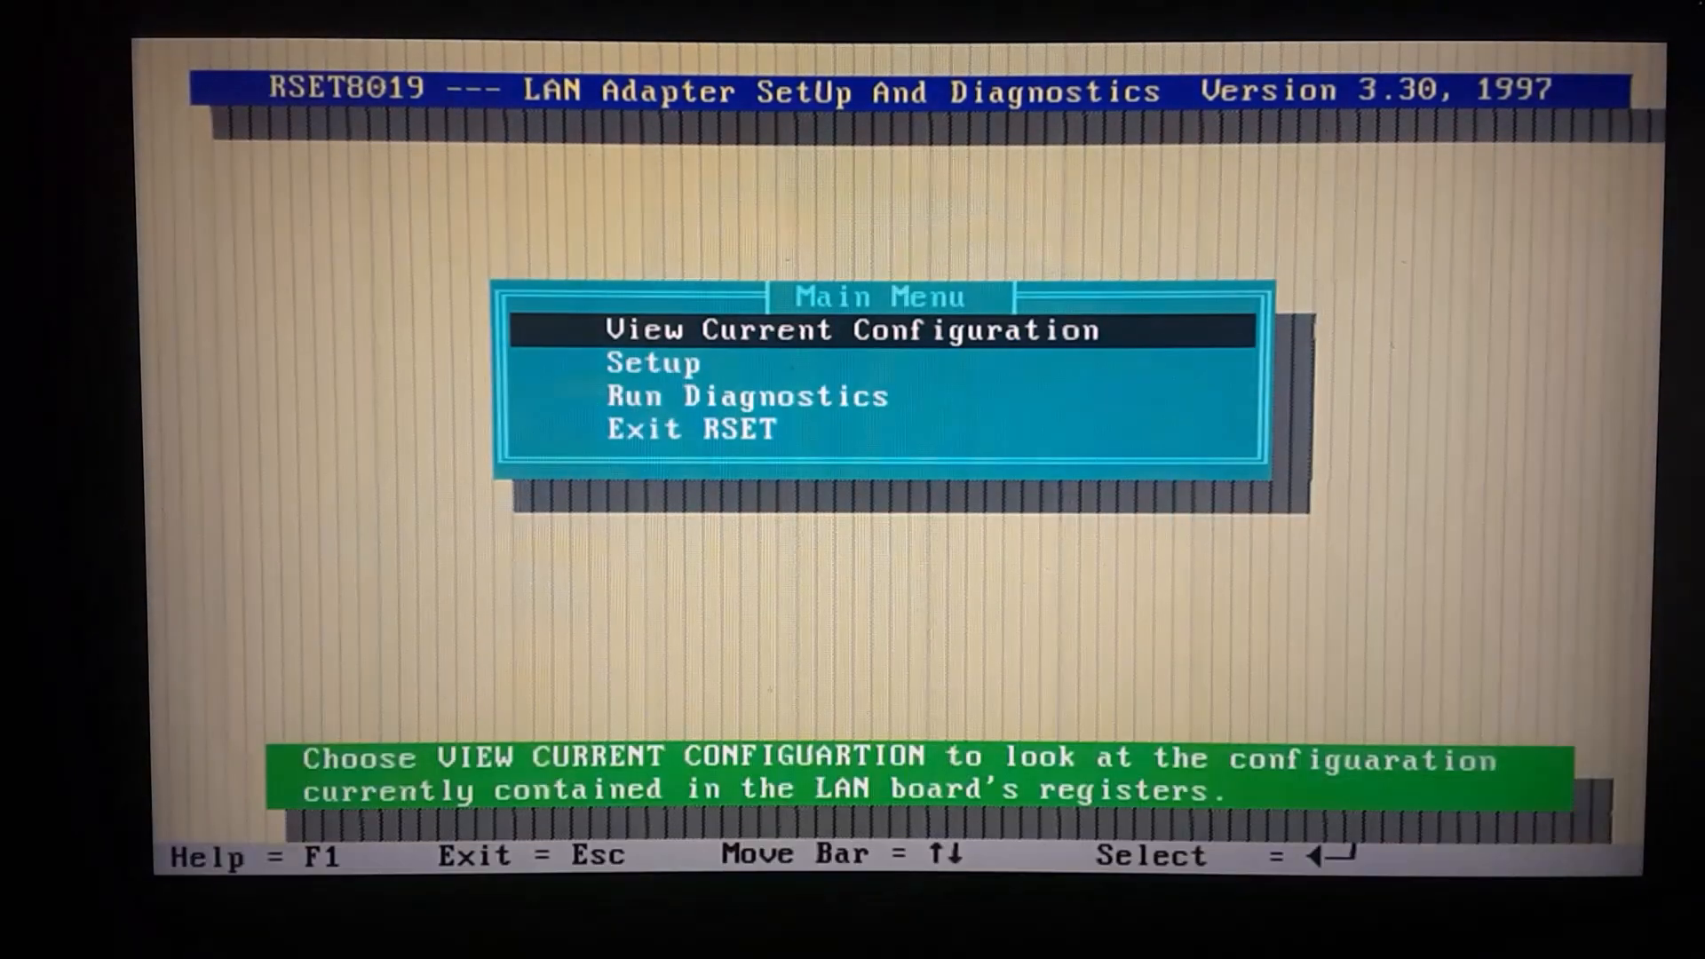
{"action": "key", "text": "Down"}
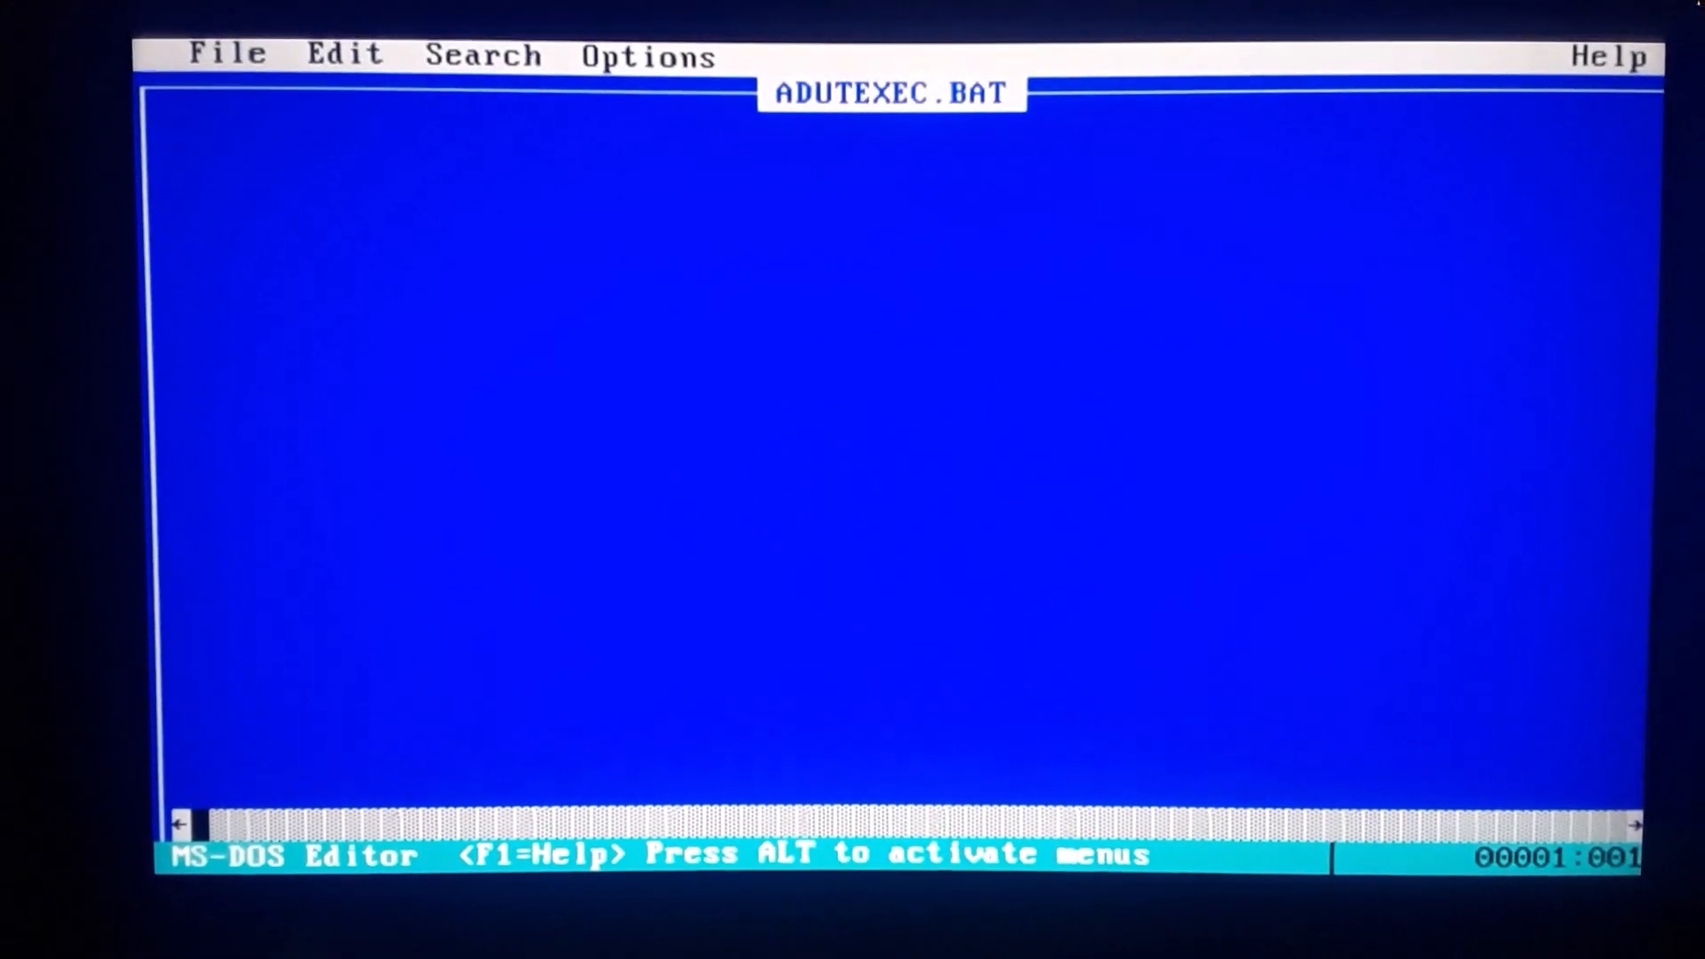
- Load AUTOEXEC.BAT into the MS-DOS Editor from the File menu
{"action": "left_click", "coordinate": [226, 55]}
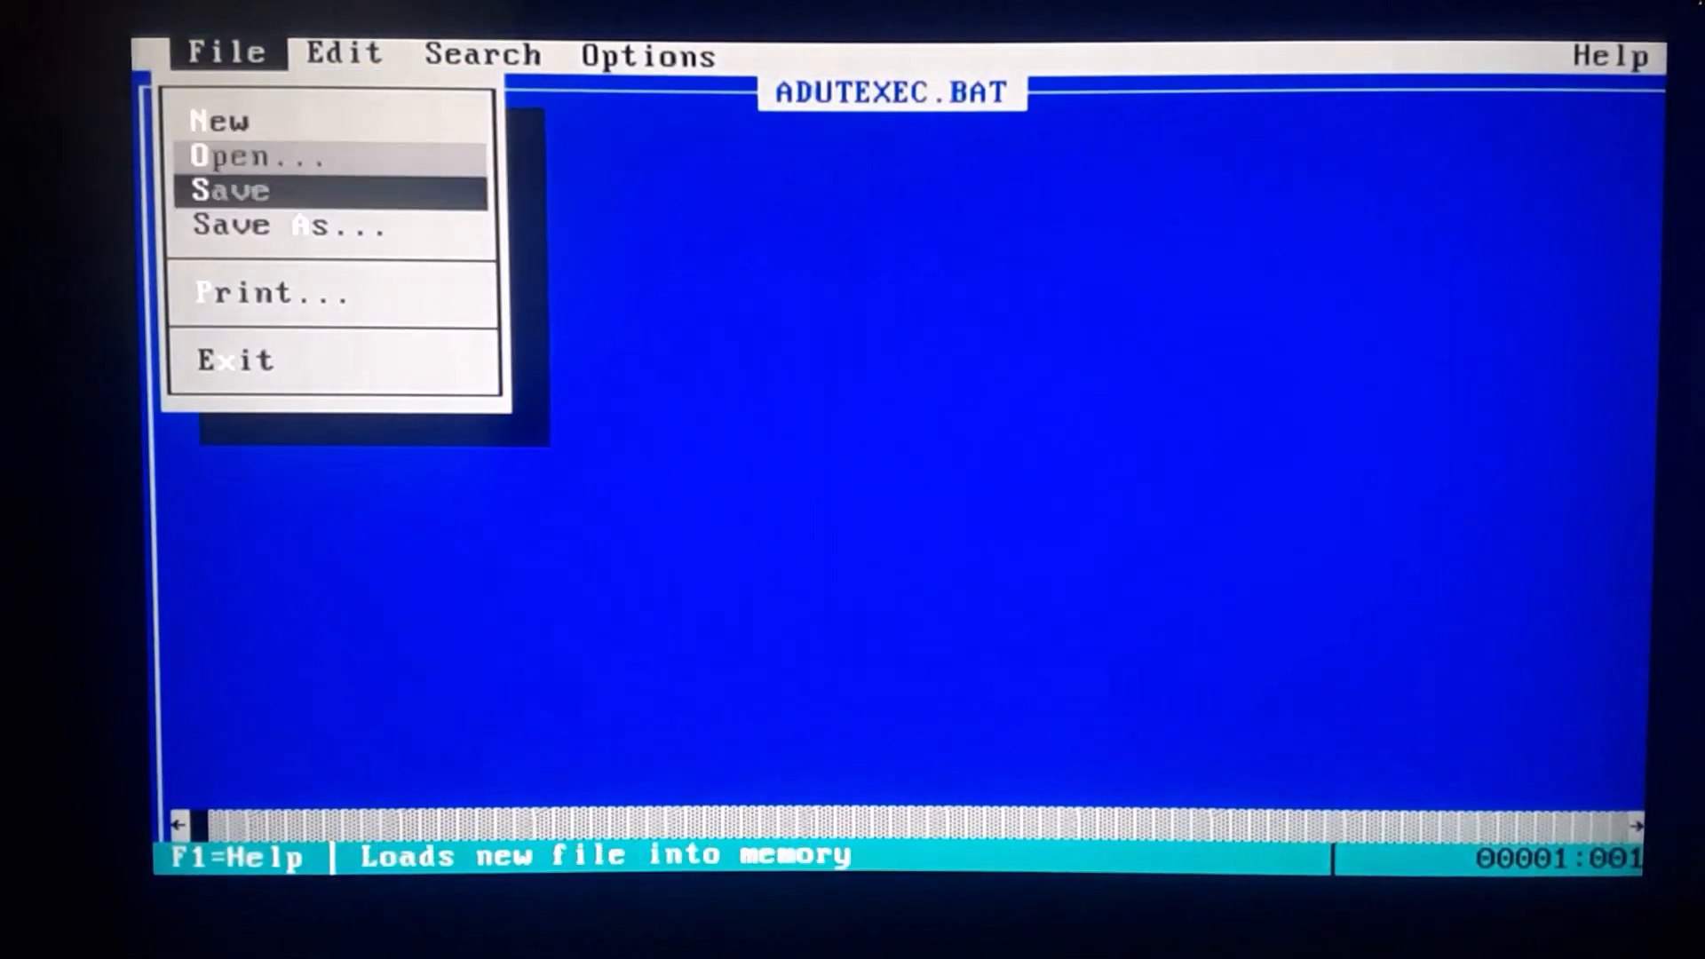
{"action": "left_click", "coordinate": [255, 154]}
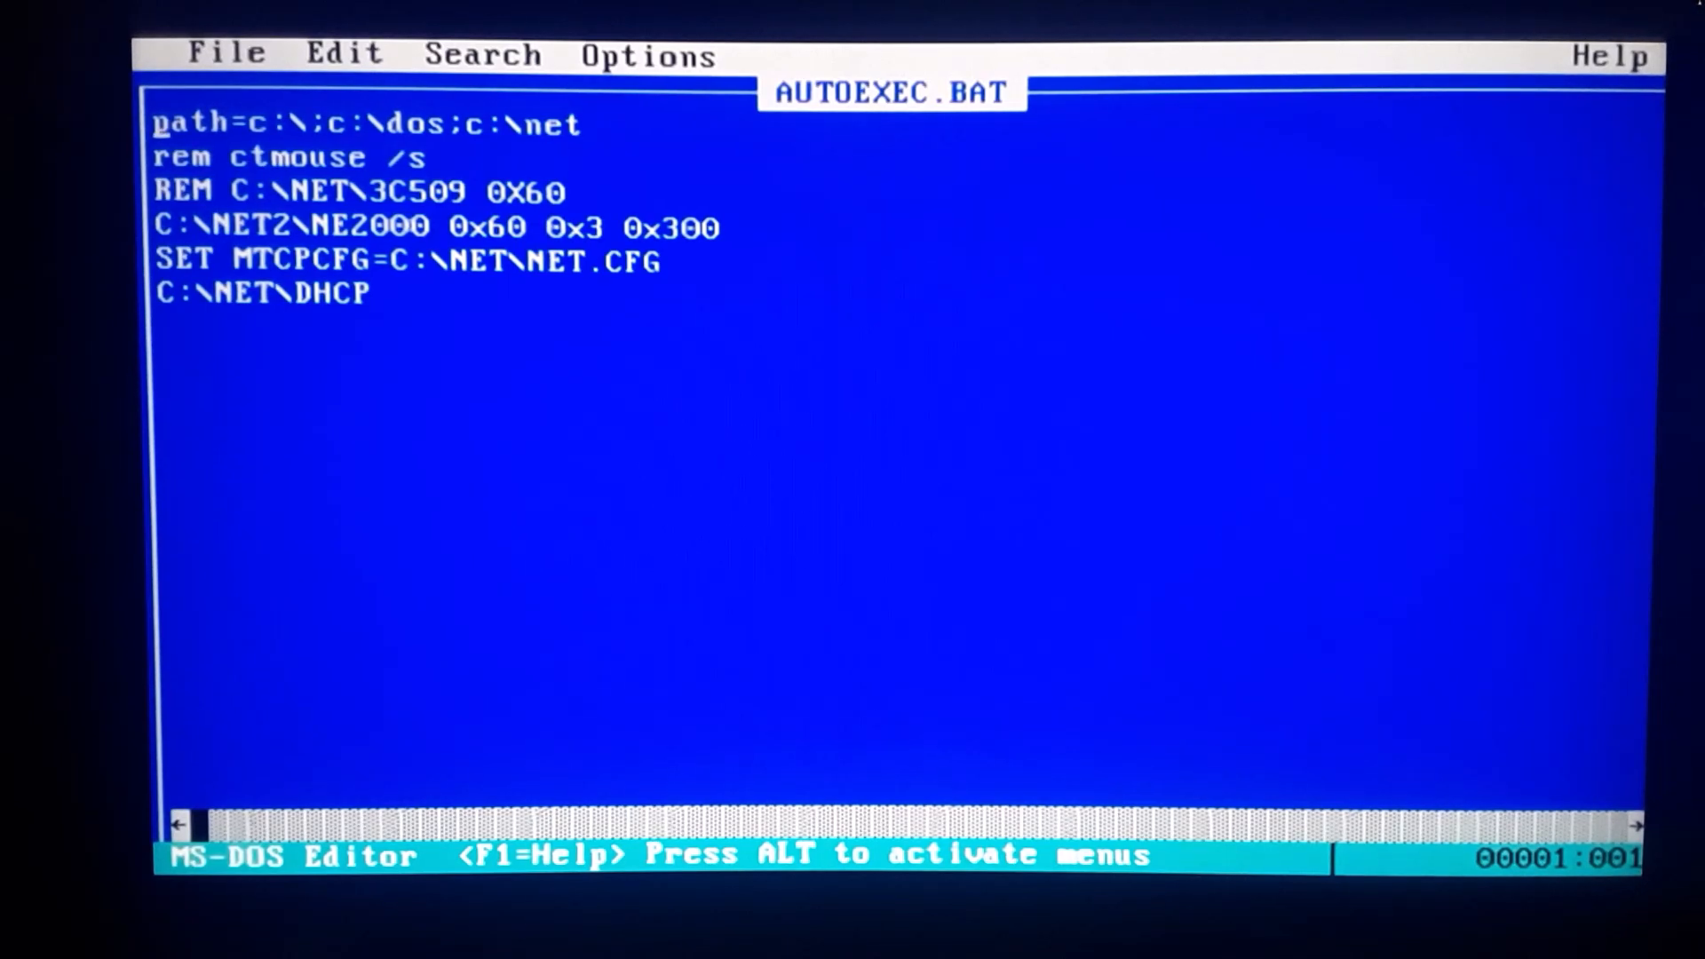
- Step down through the startup lines to the NE2000 line with 0x60, IRQ 3, I/O 0x300
{"action": "key", "text": "Down"}
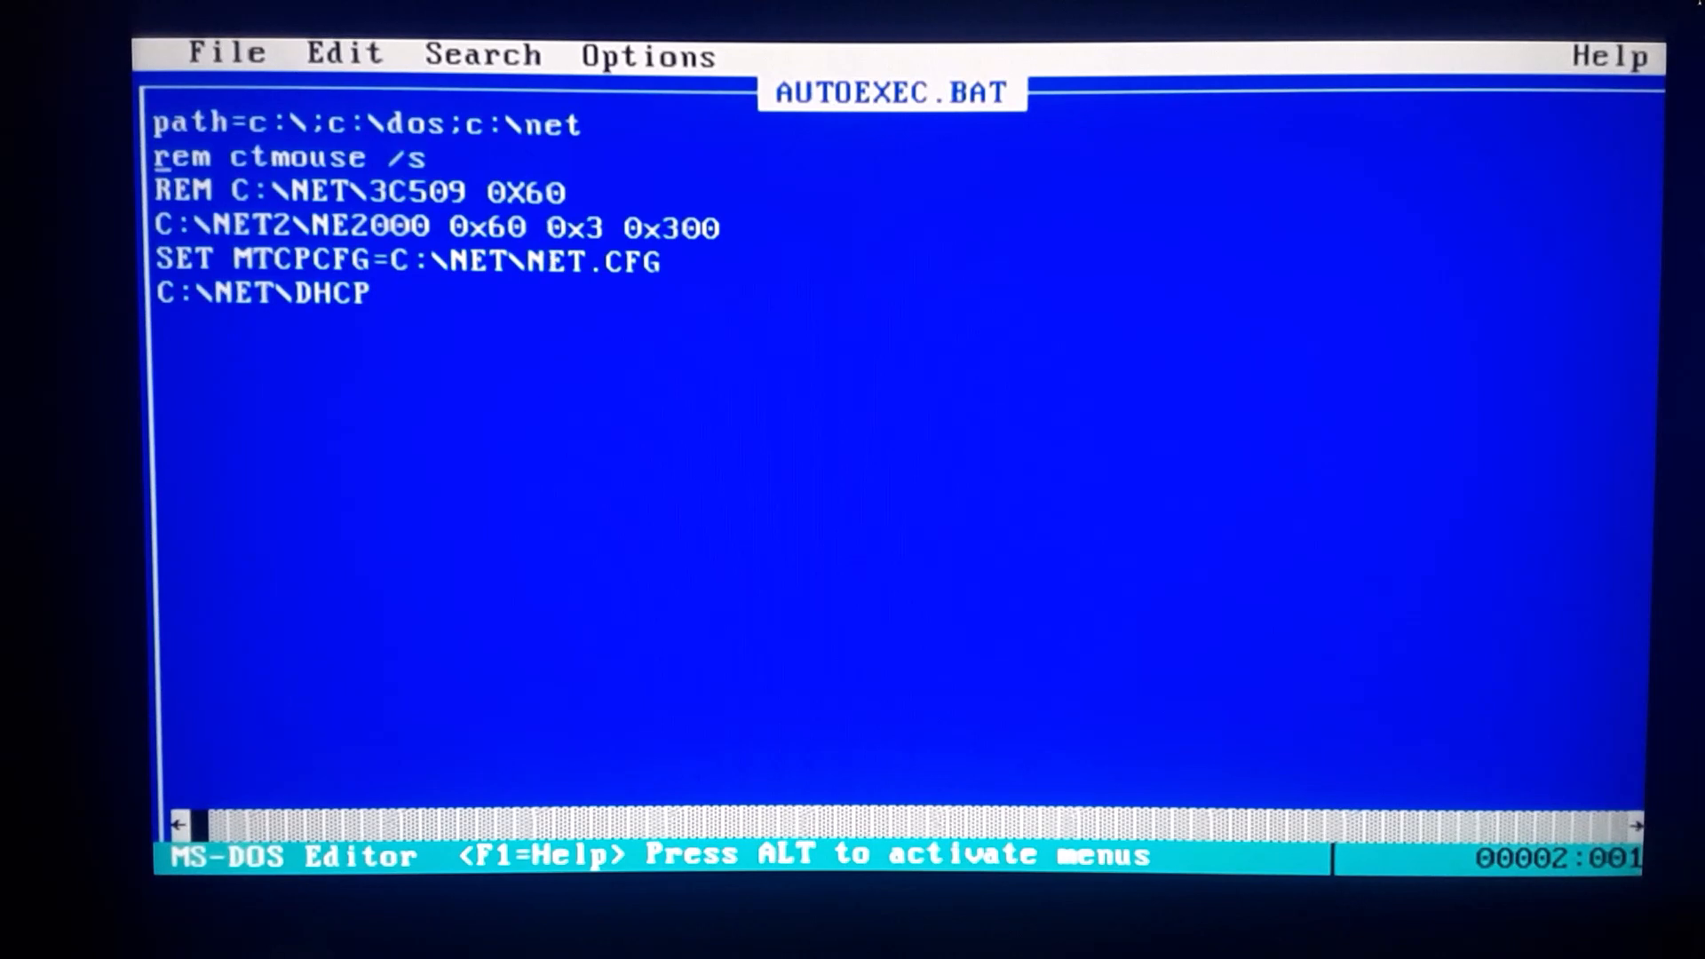
{"action": "key", "text": "Down"}
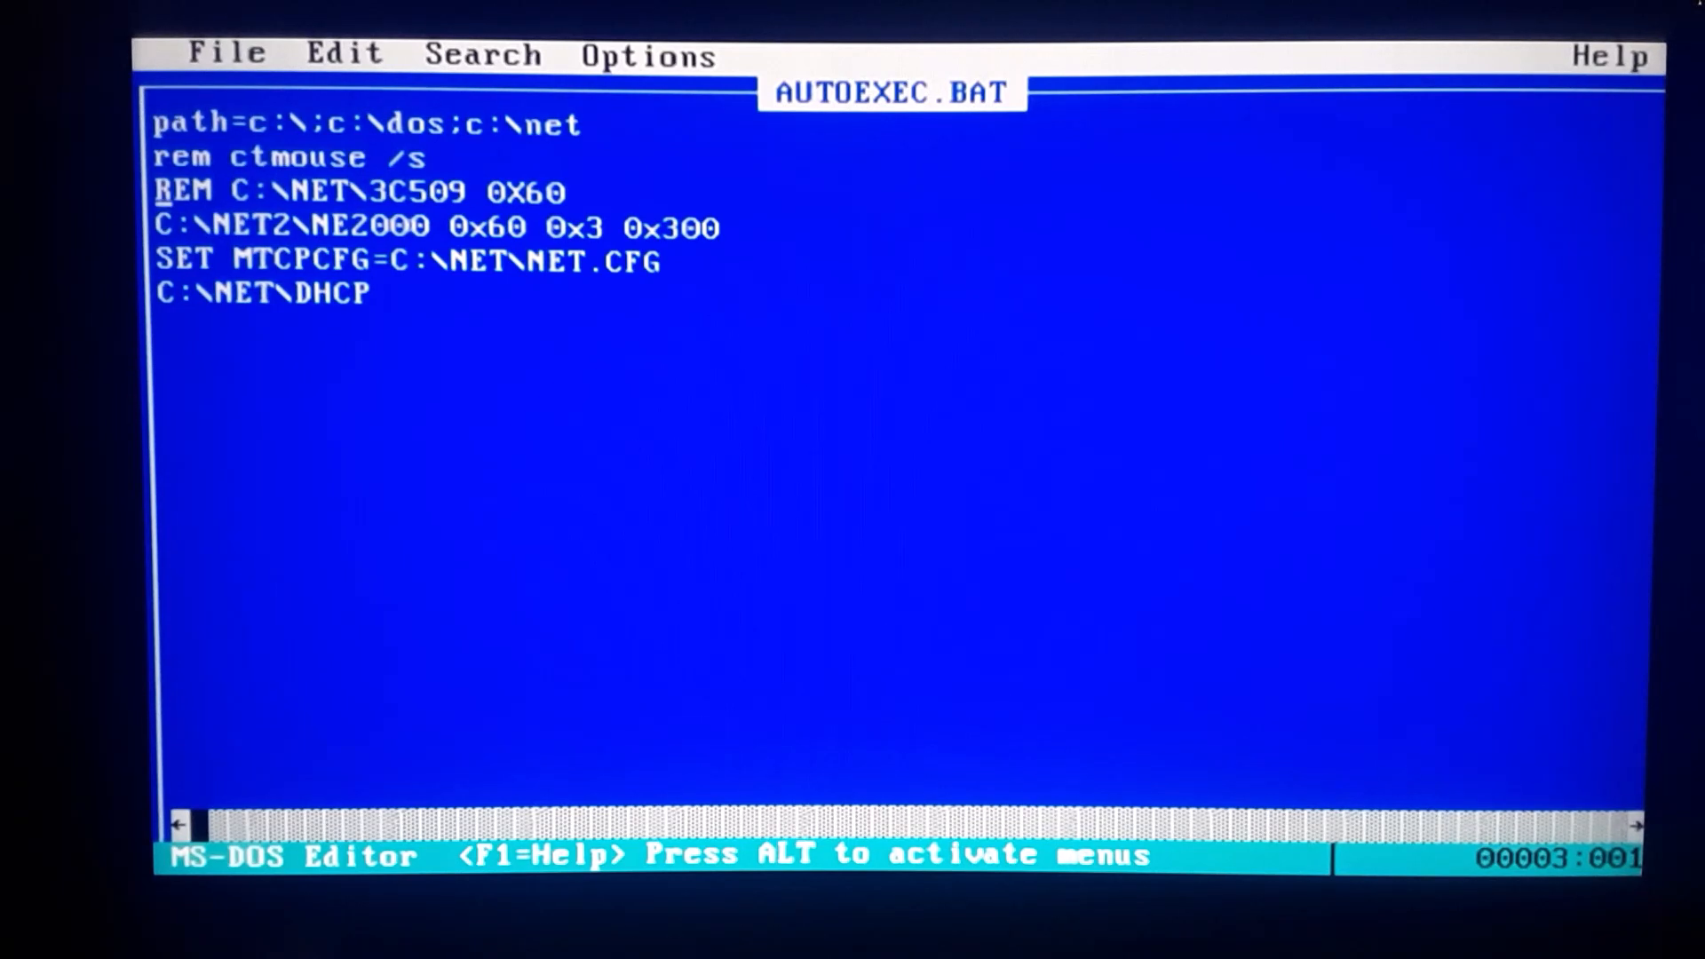
{"action": "key", "text": "Down"}
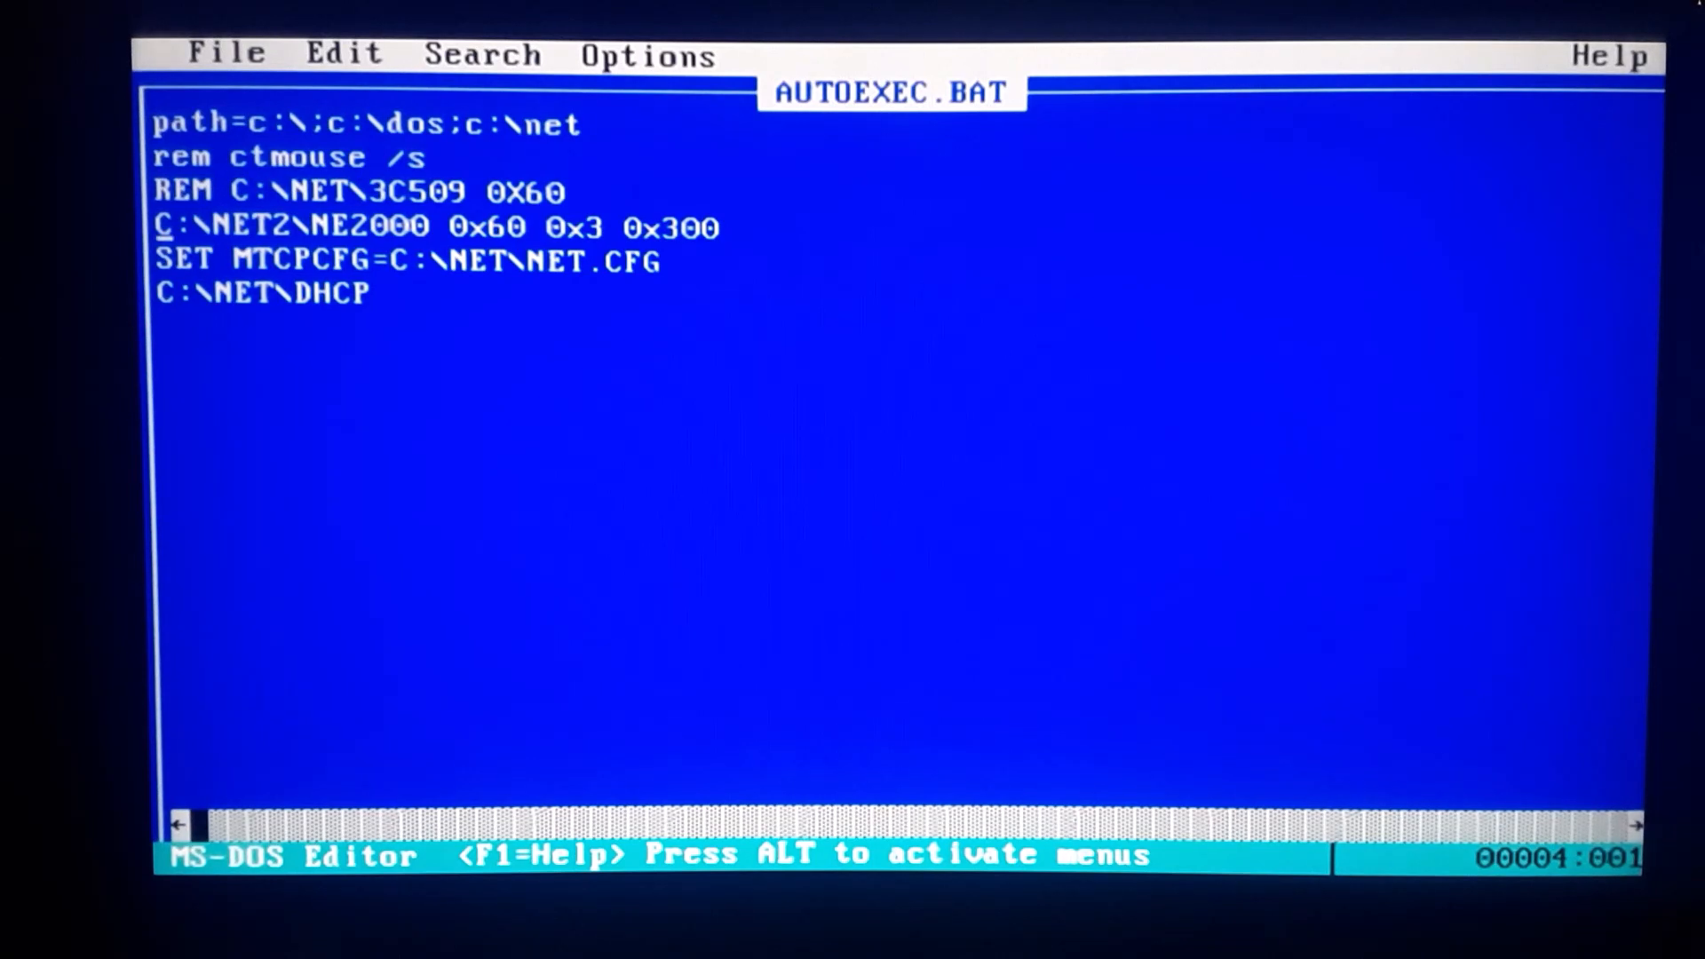
{"action": "key", "text": "Down"}
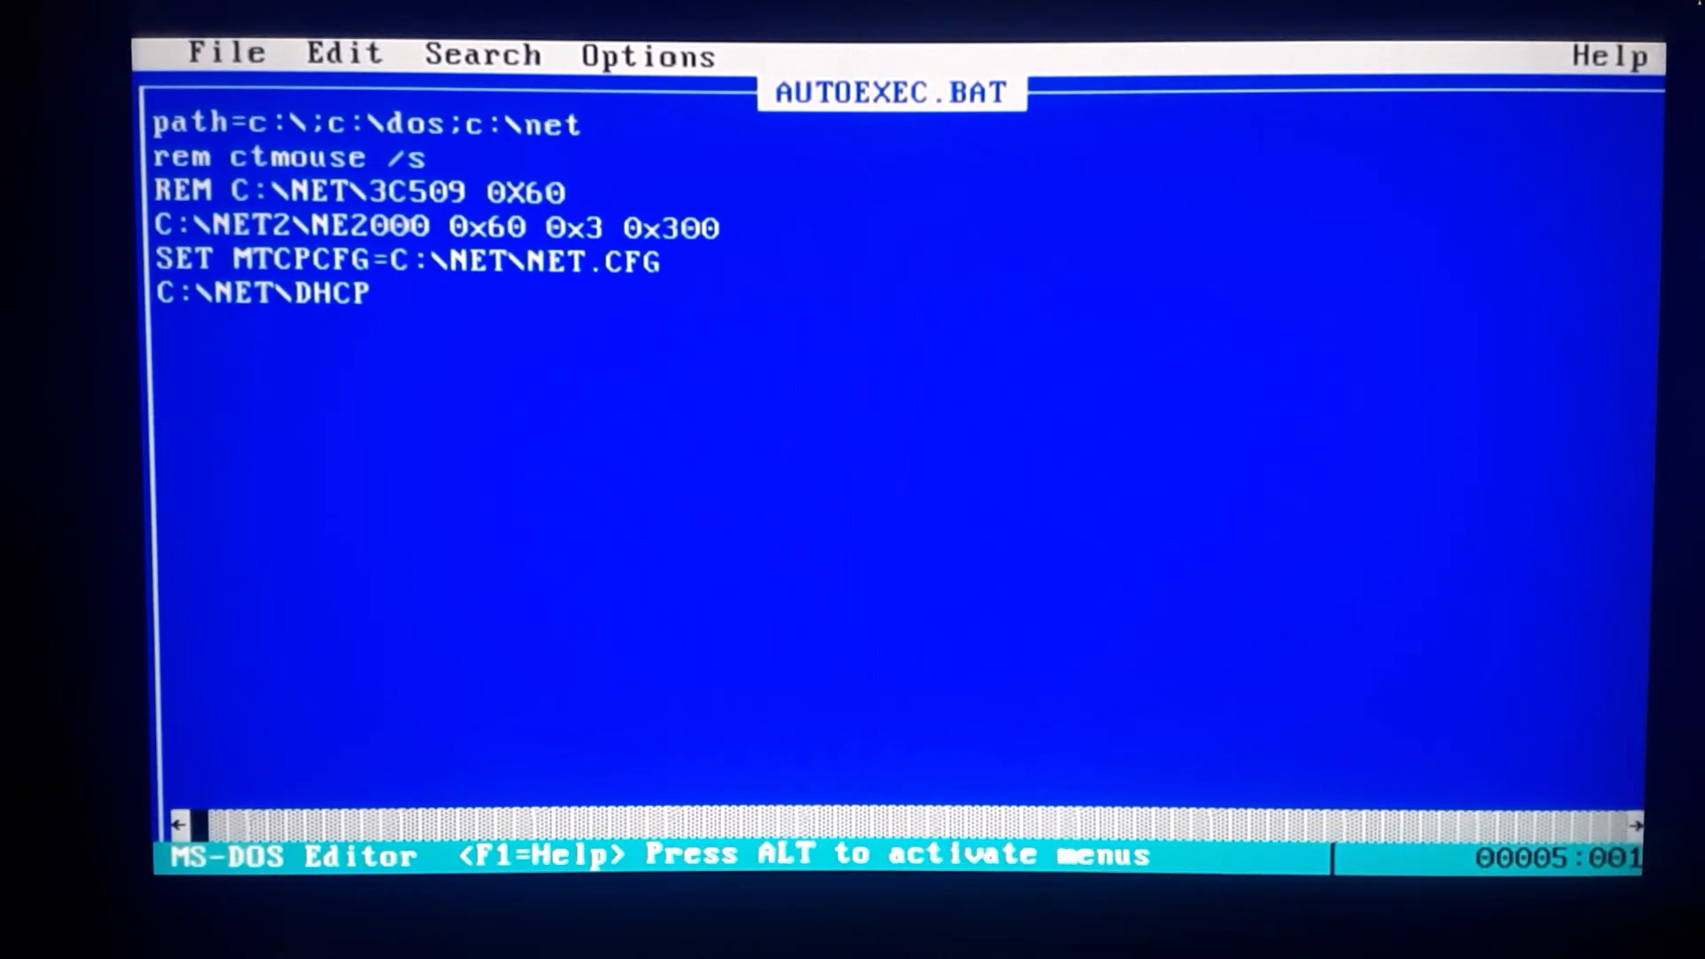
{"action": "key", "text": "Down"}
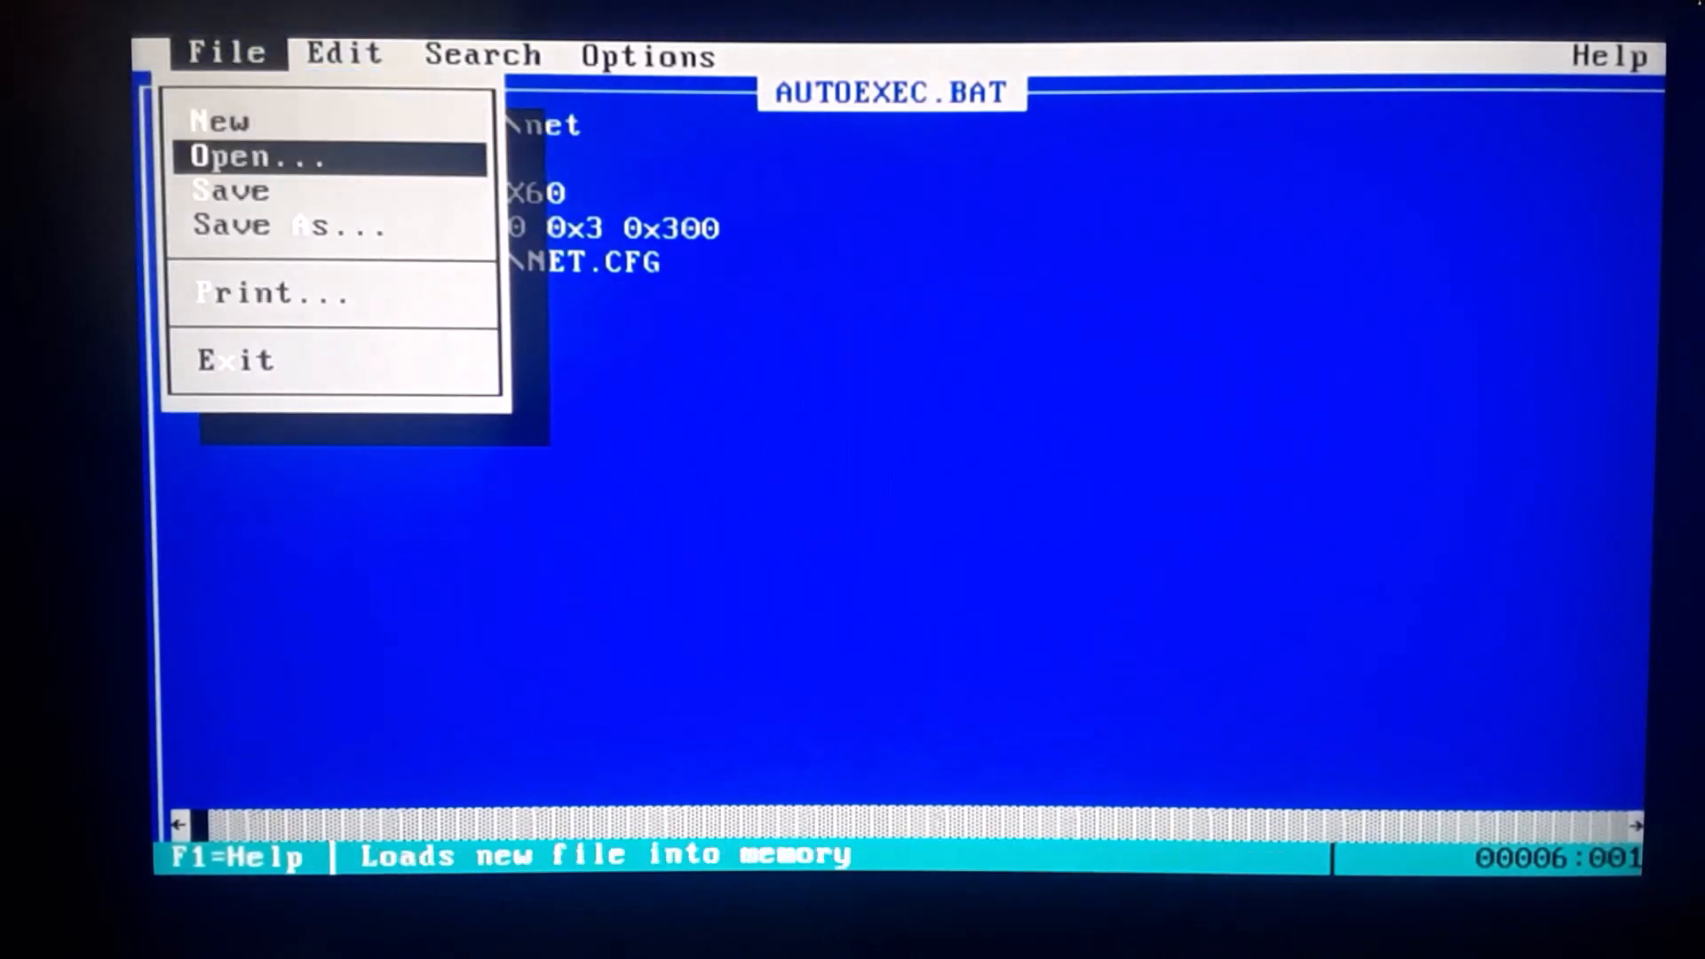
- Exit the editor so the startup DHCP client obtains 192.168.138.52 and writes NET.CFG
{"action": "left_click", "coordinate": [254, 156]}
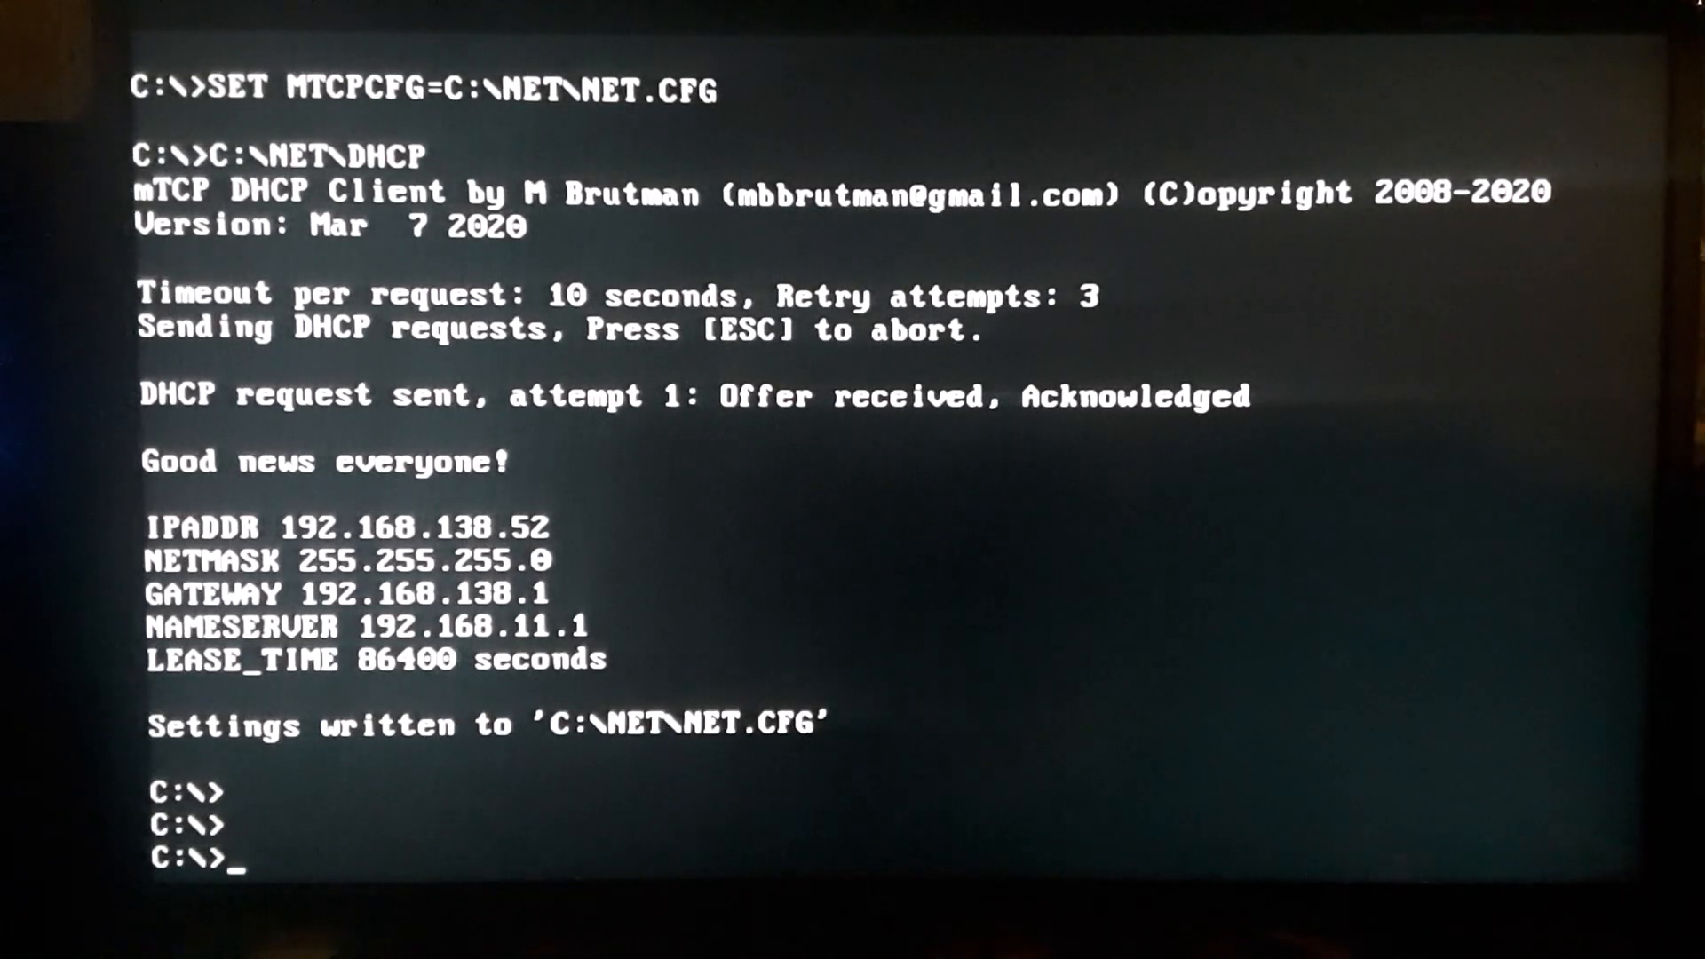
- Run telnet 192.168.138.47 to reach the Raspberry Pi's Raspbian login prompt
{"action": "type", "text": "telnet"}
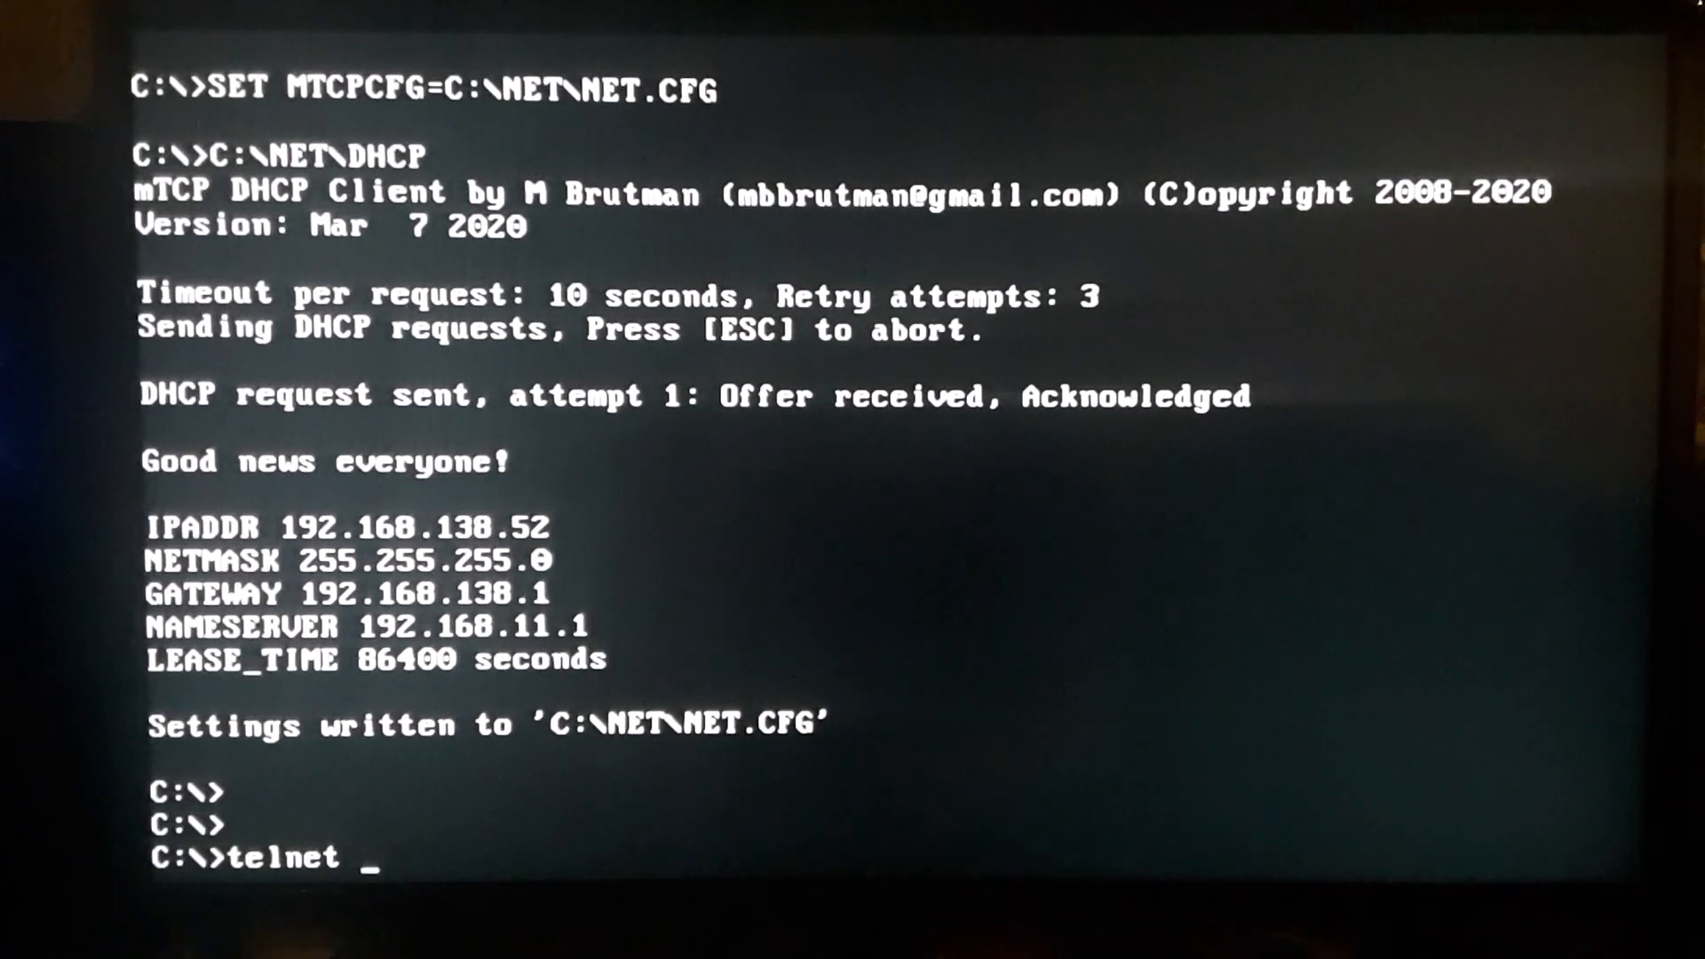
{"action": "type", "text": "192.1"}
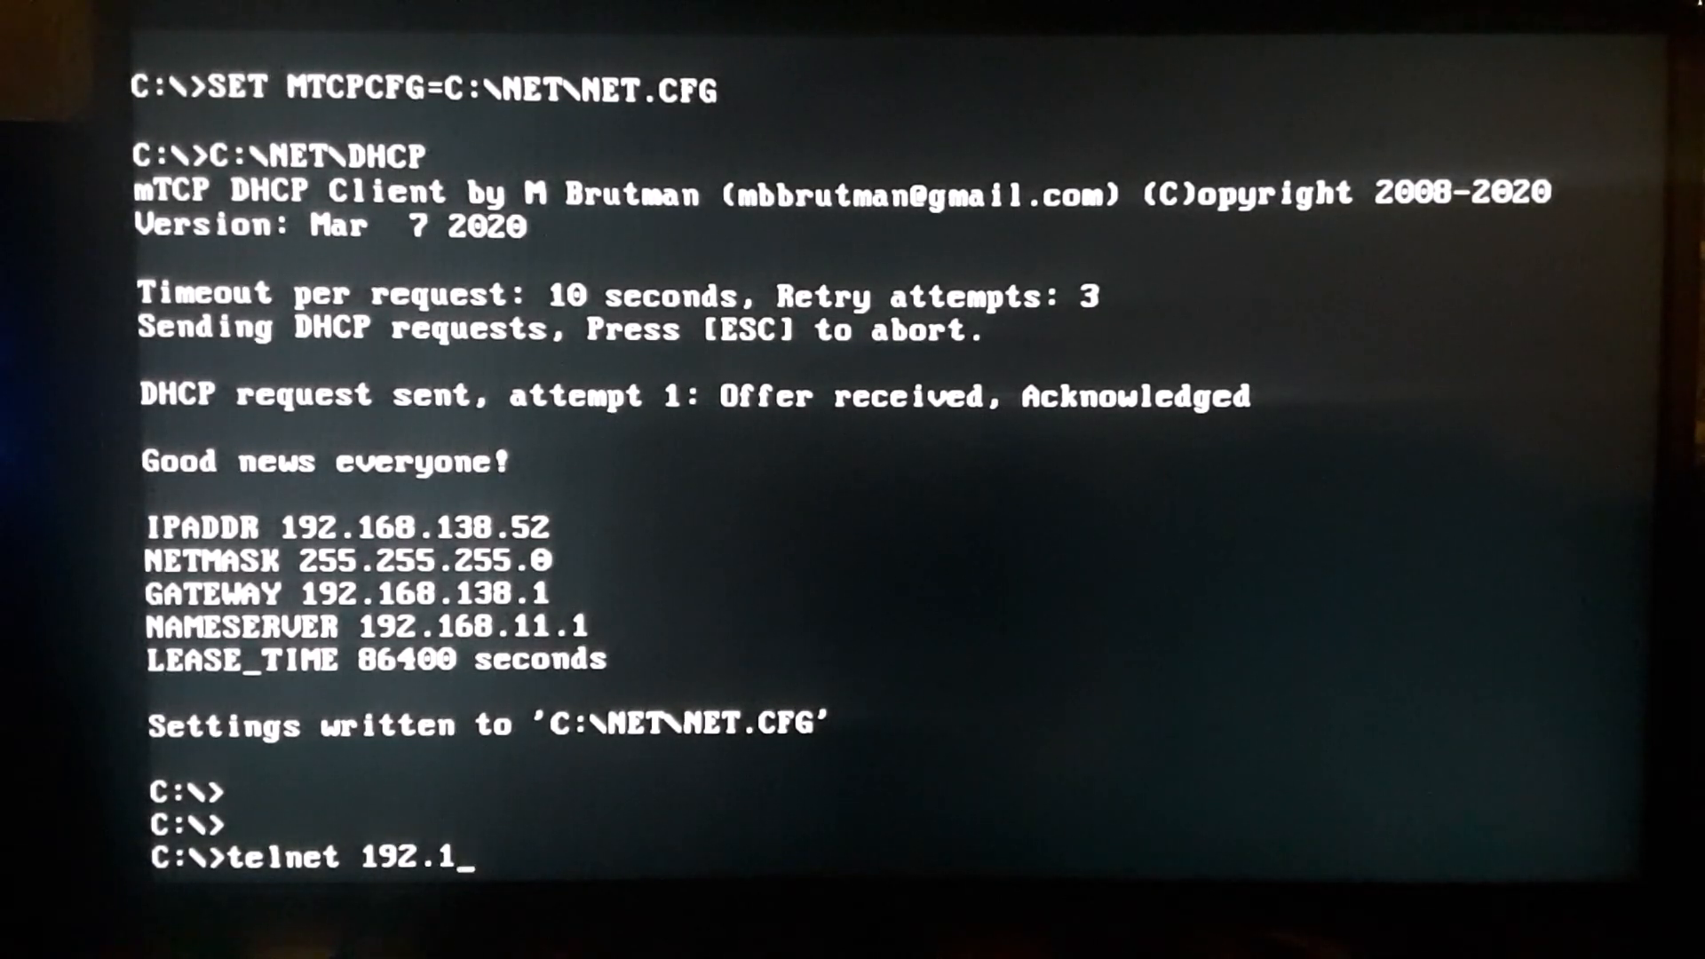
{"action": "type", "text": "68.13"}
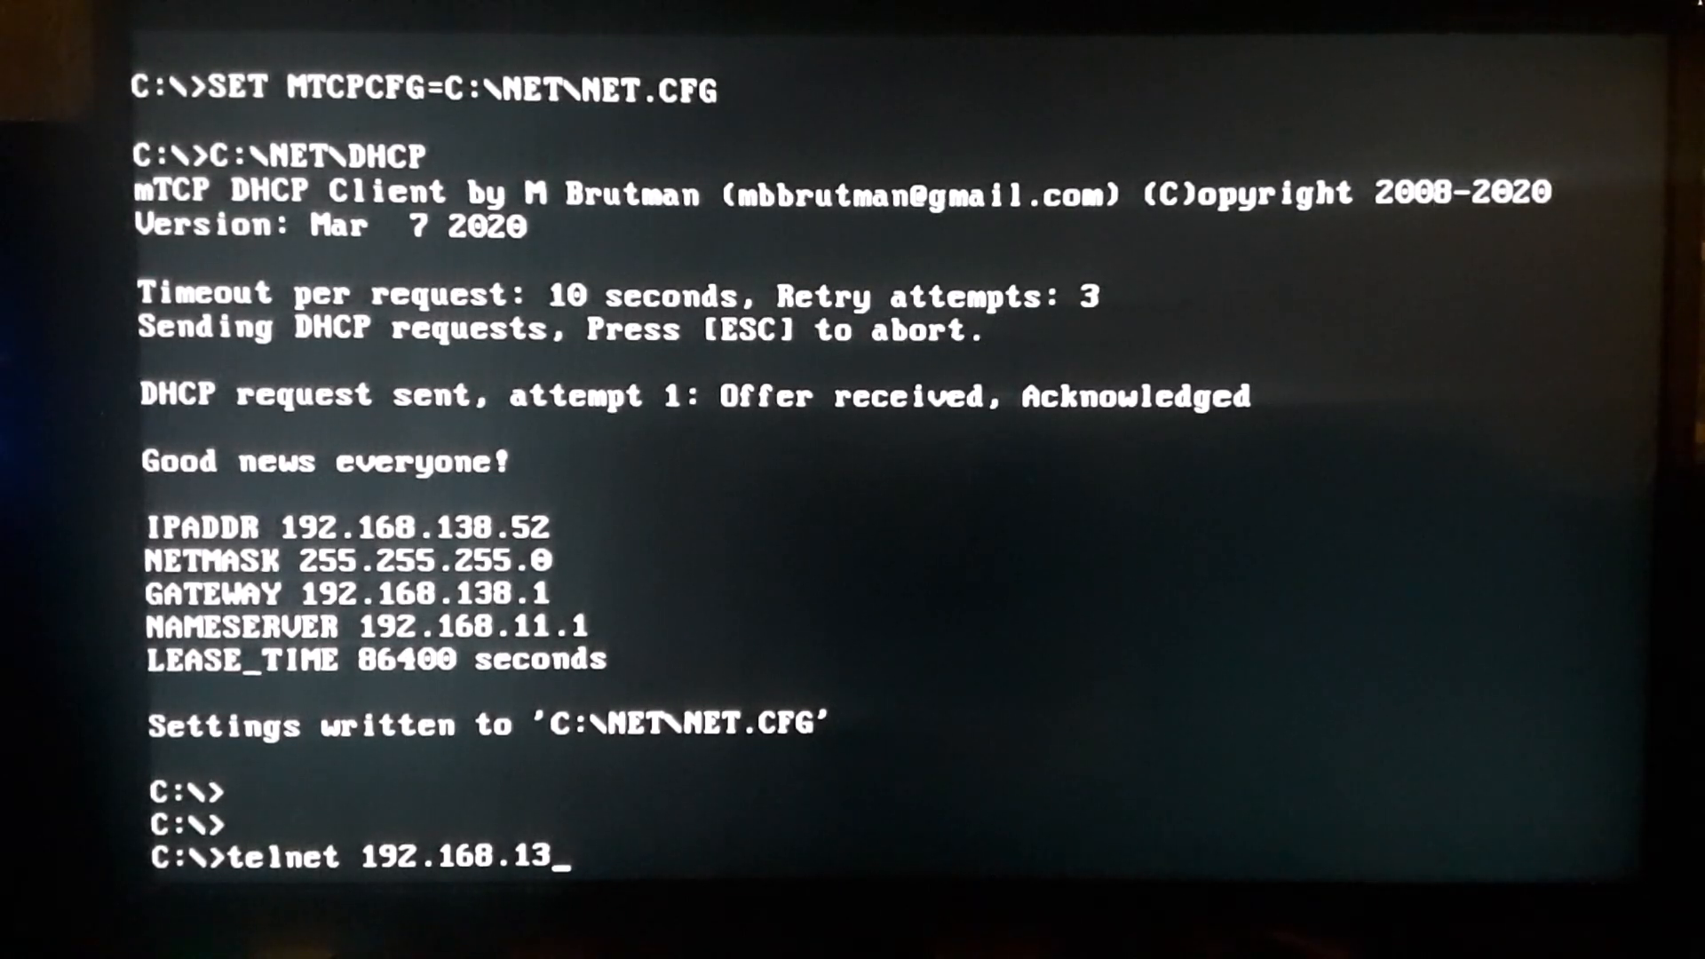
{"action": "type", "text": "8."}
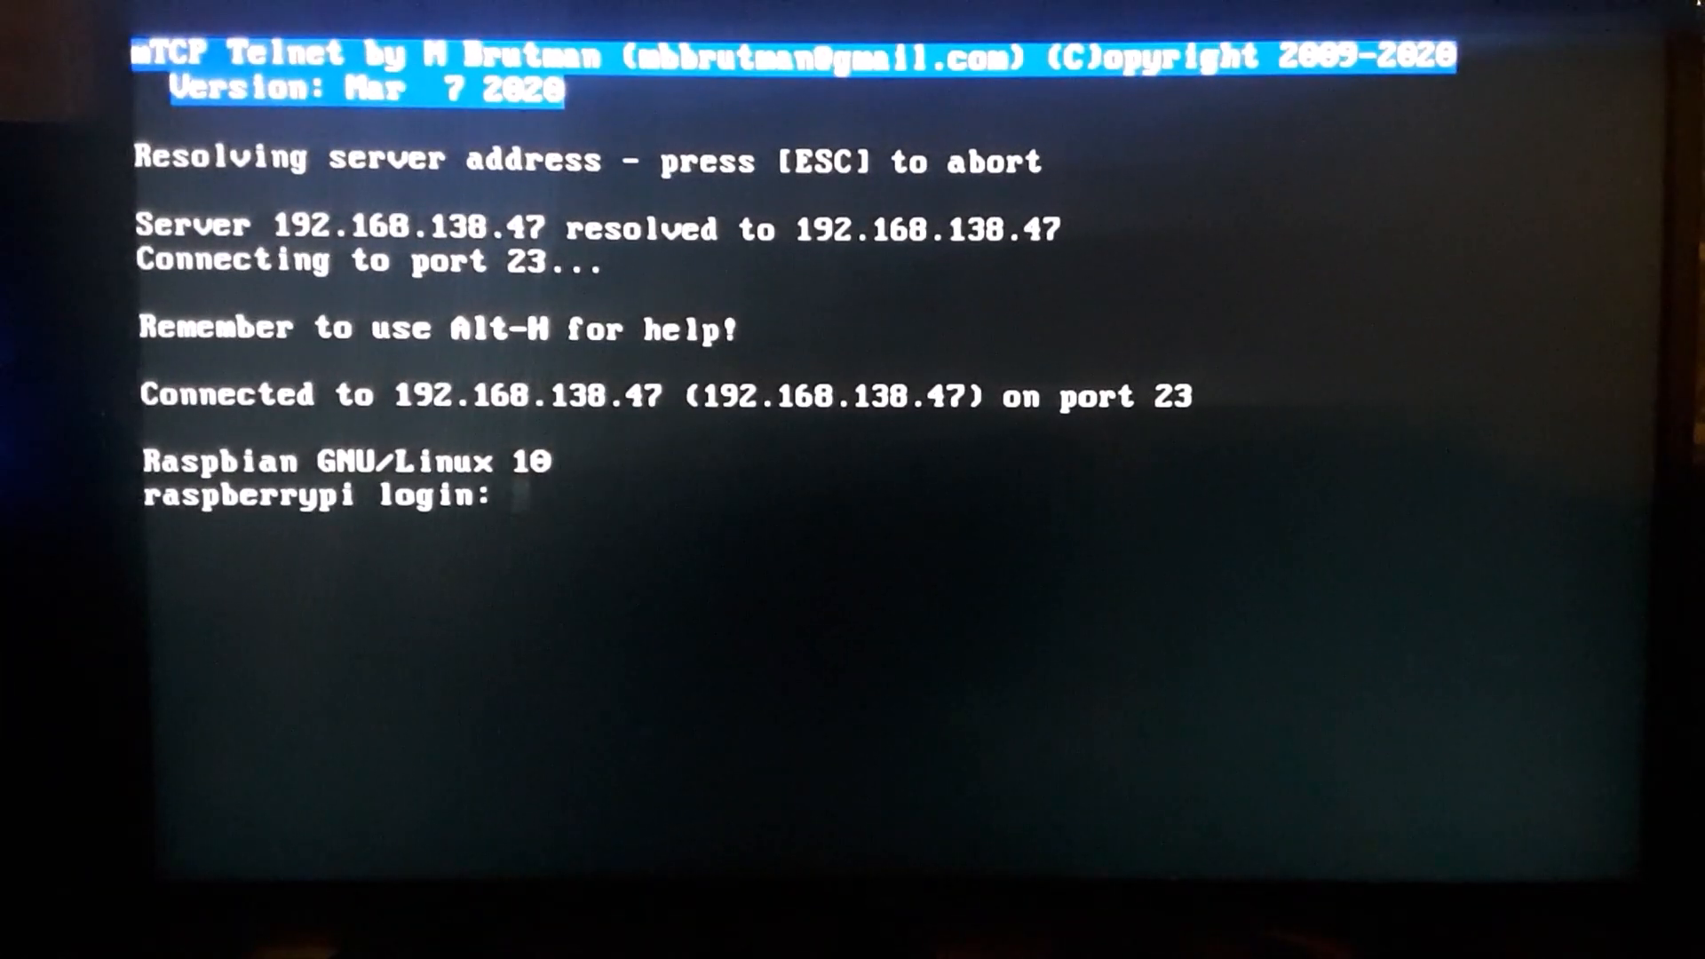
- Log in as pi, list the home directory, then exit to close the telnet session
{"action": "type", "text": "pi"}
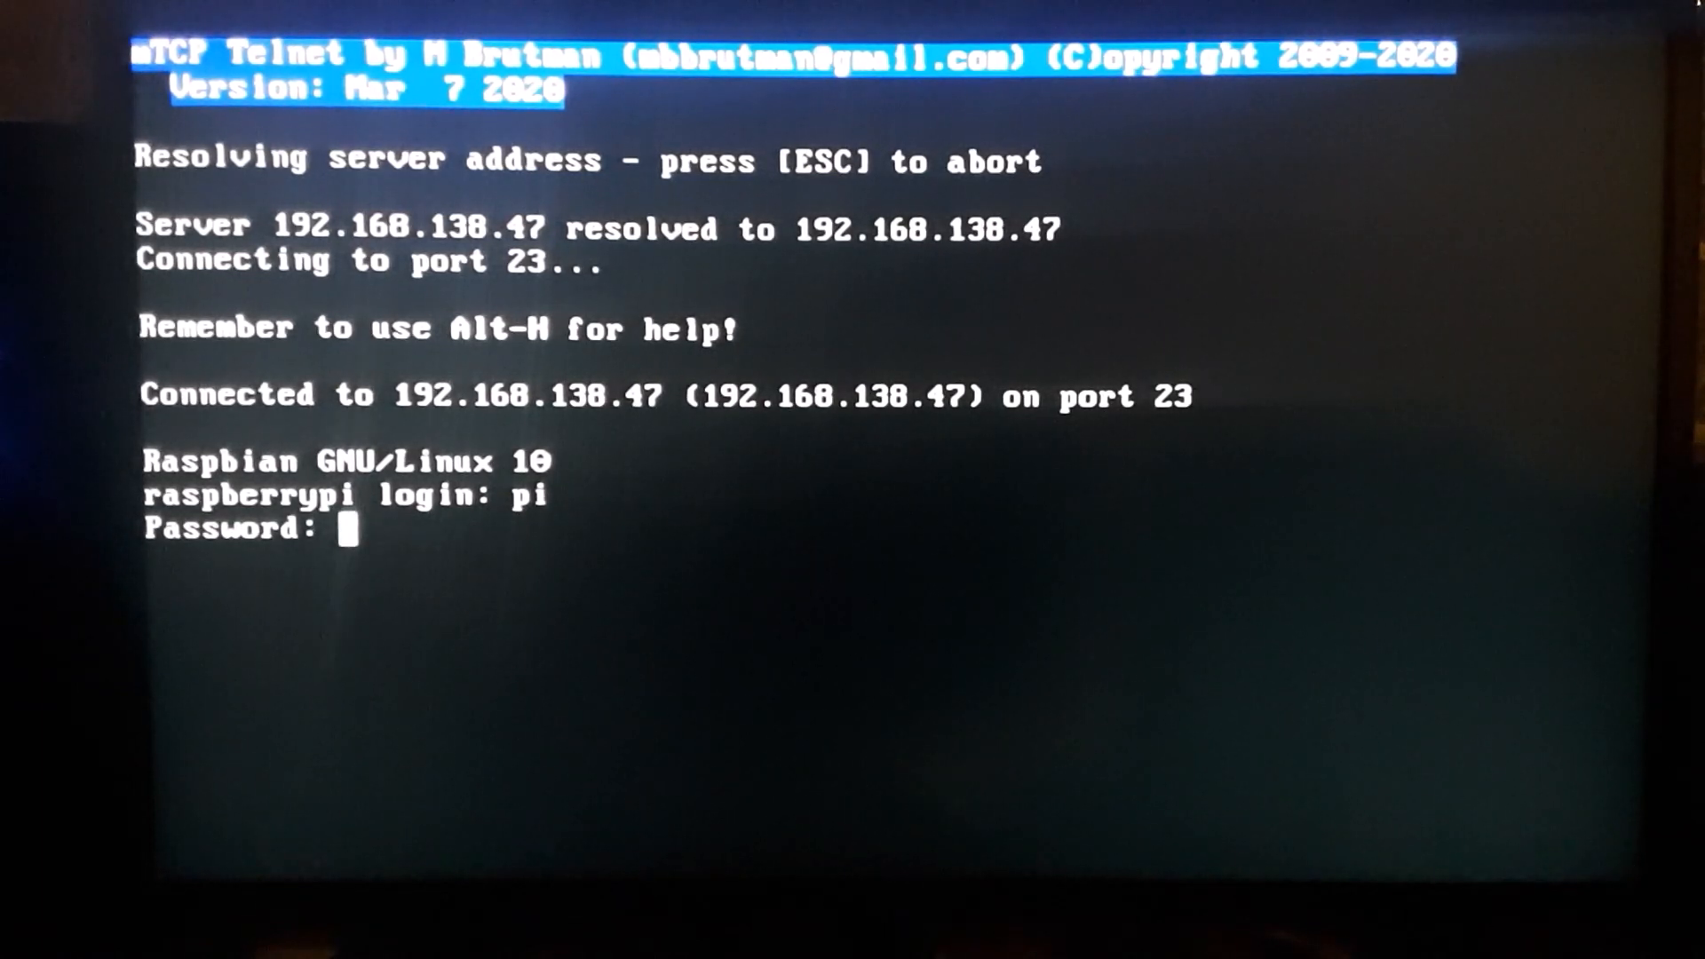
{"action": "key", "text": "Return"}
{"action": "type", "text": "dir"}
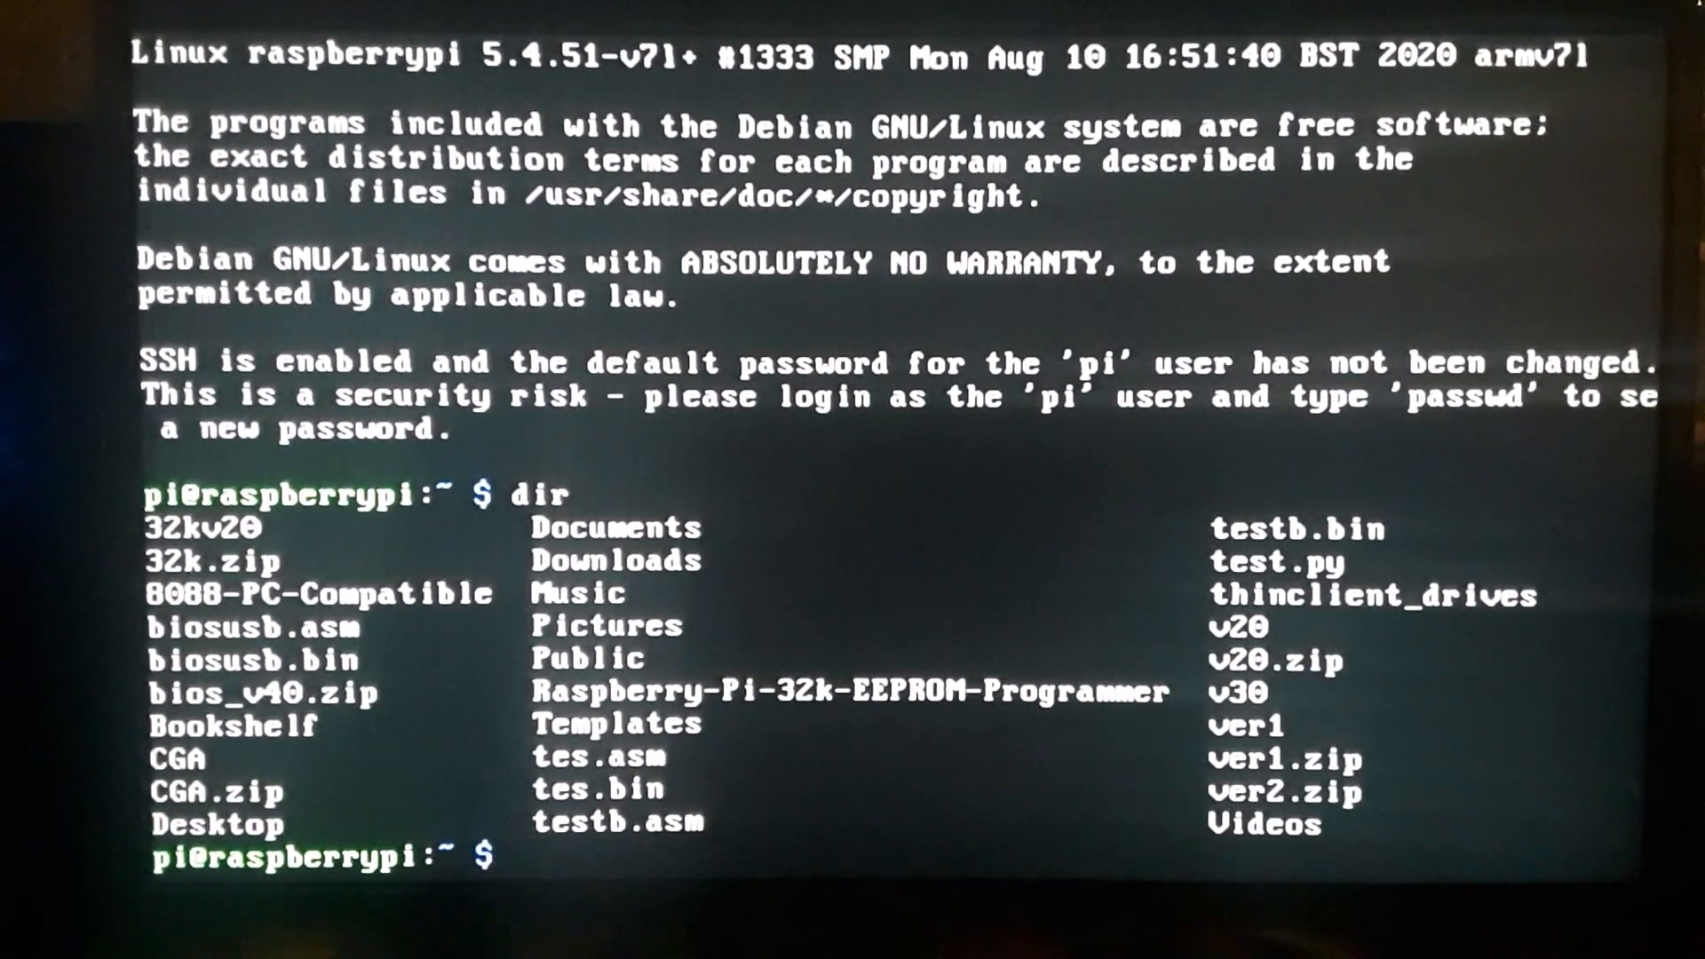
{"action": "type", "text": "exit"}
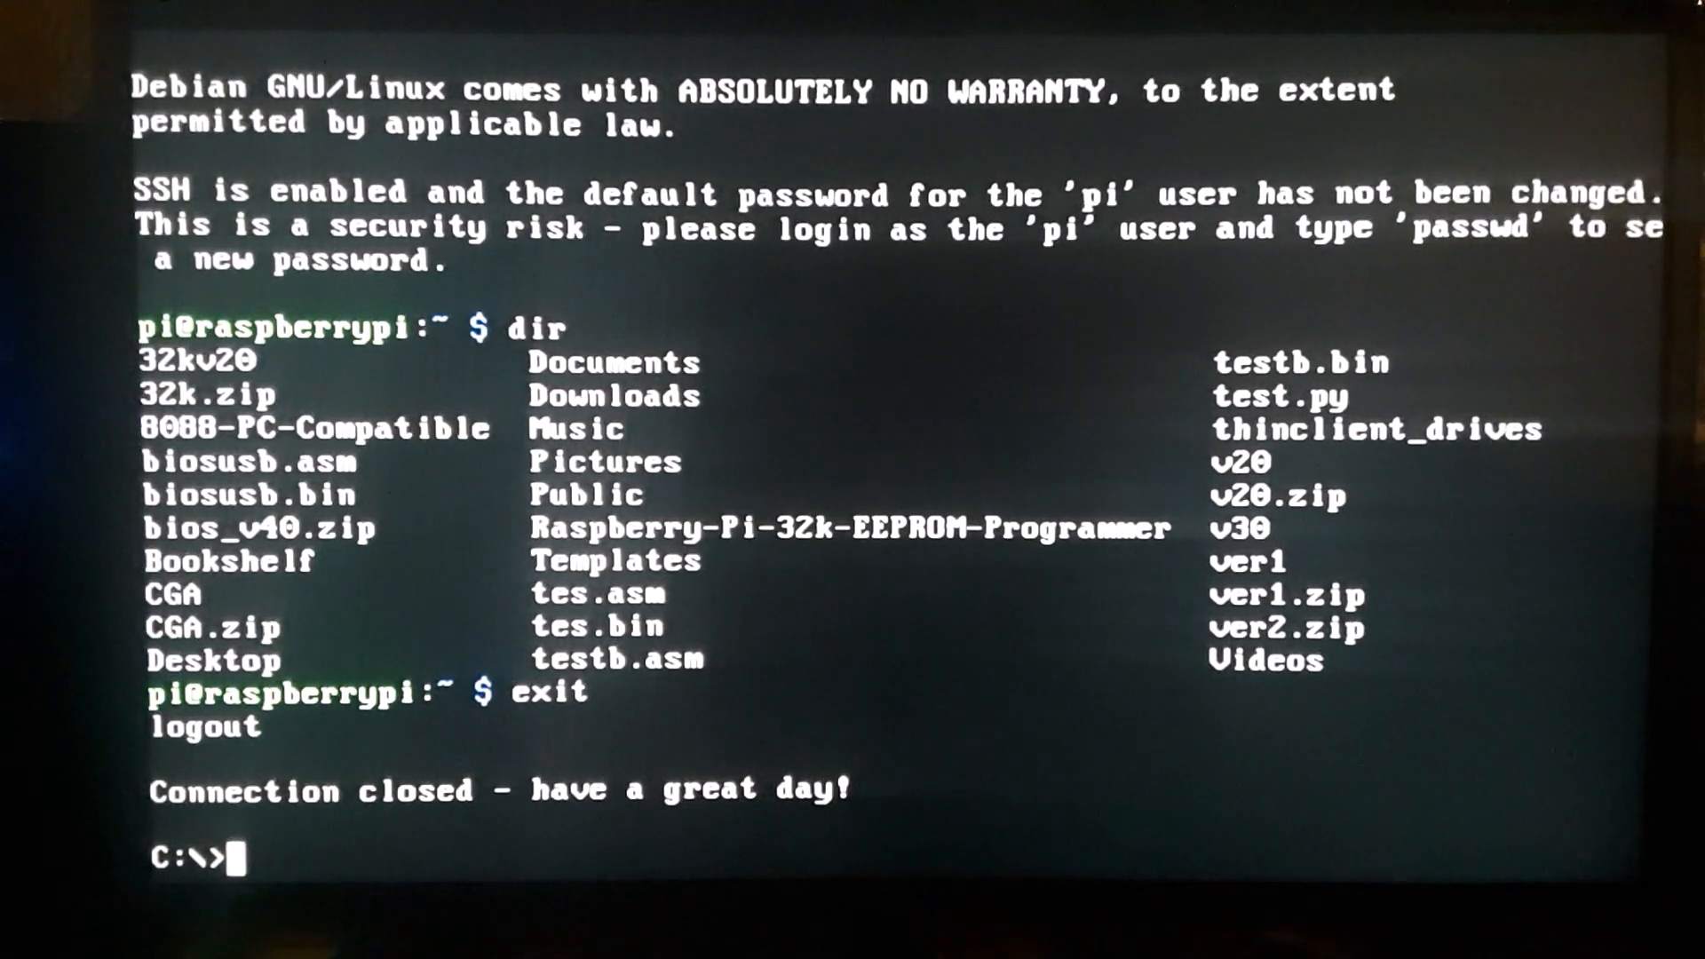
- Run telnet 192.168.138.42 and proceed into the local BBS
{"action": "type", "text": "tel"}
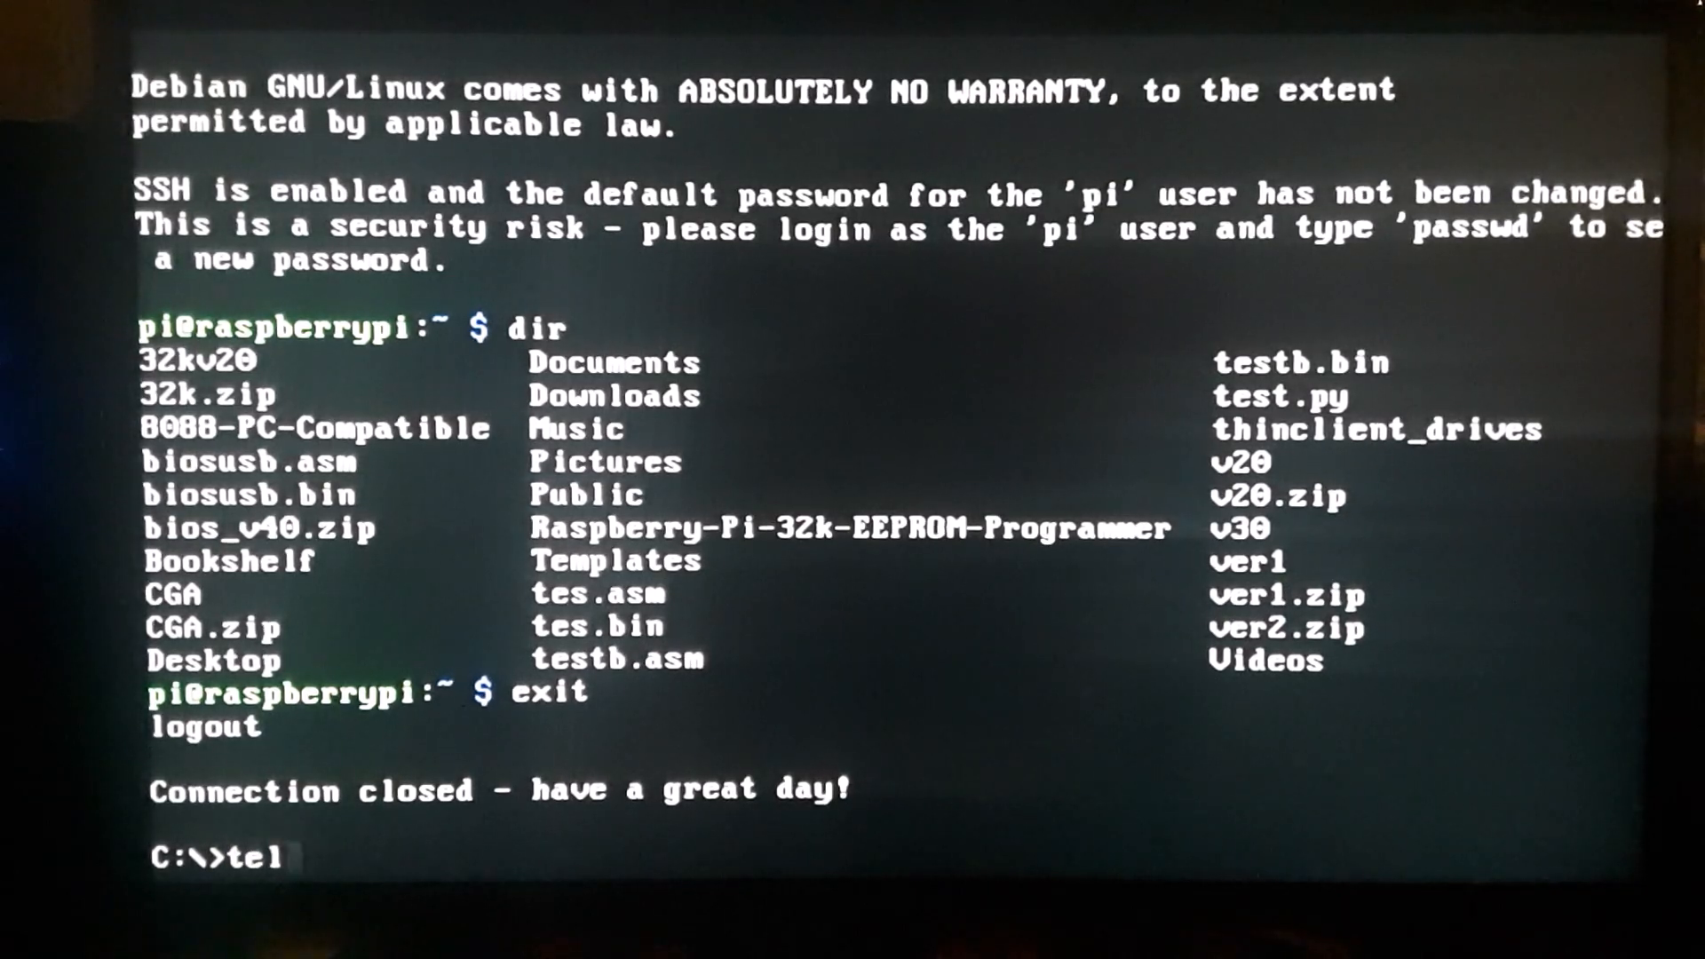
{"action": "type", "text": "net"}
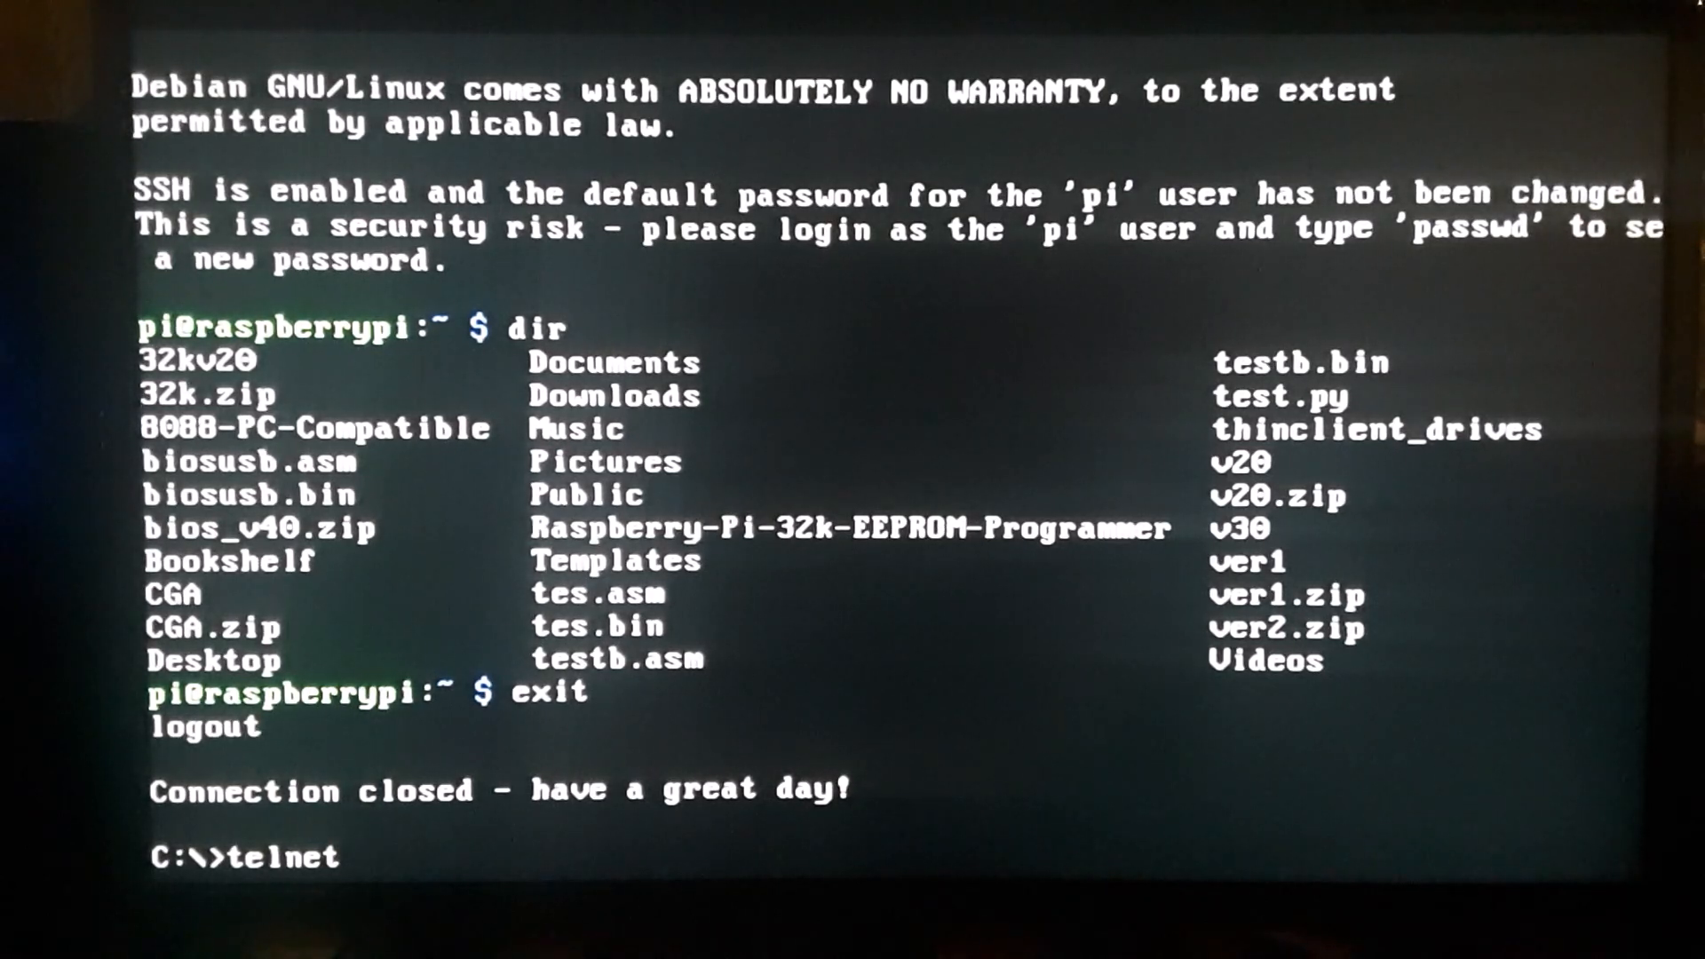
{"action": "type", "text": "192.1"}
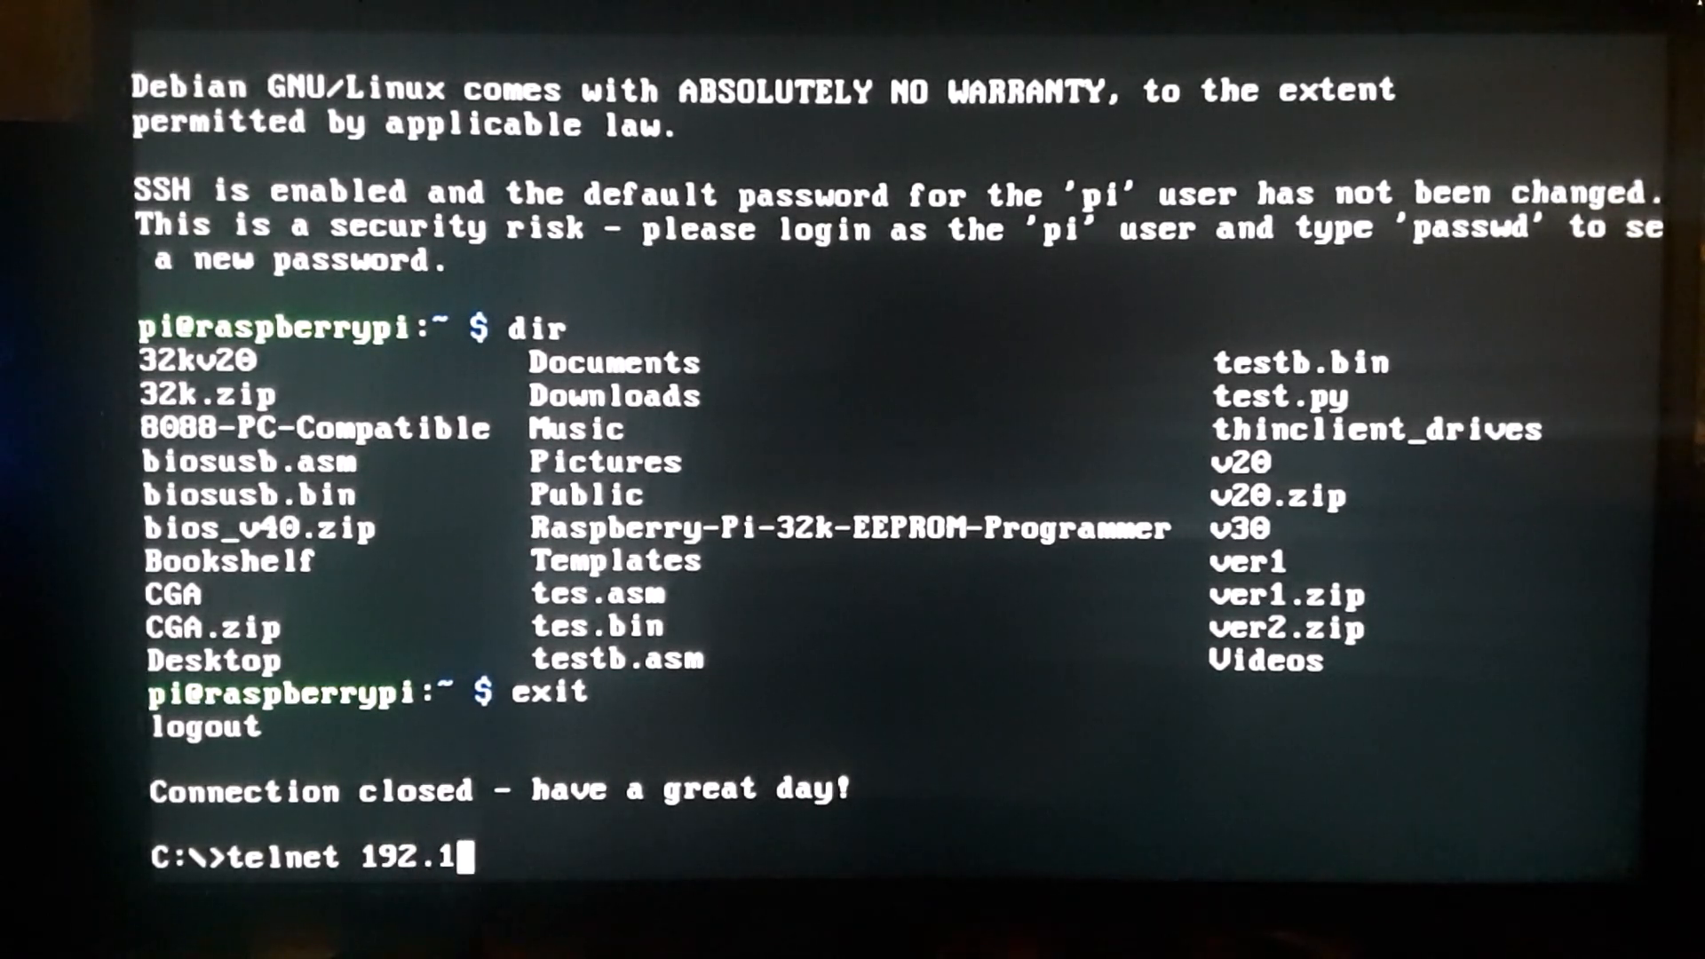
{"action": "type", "text": "68.1"}
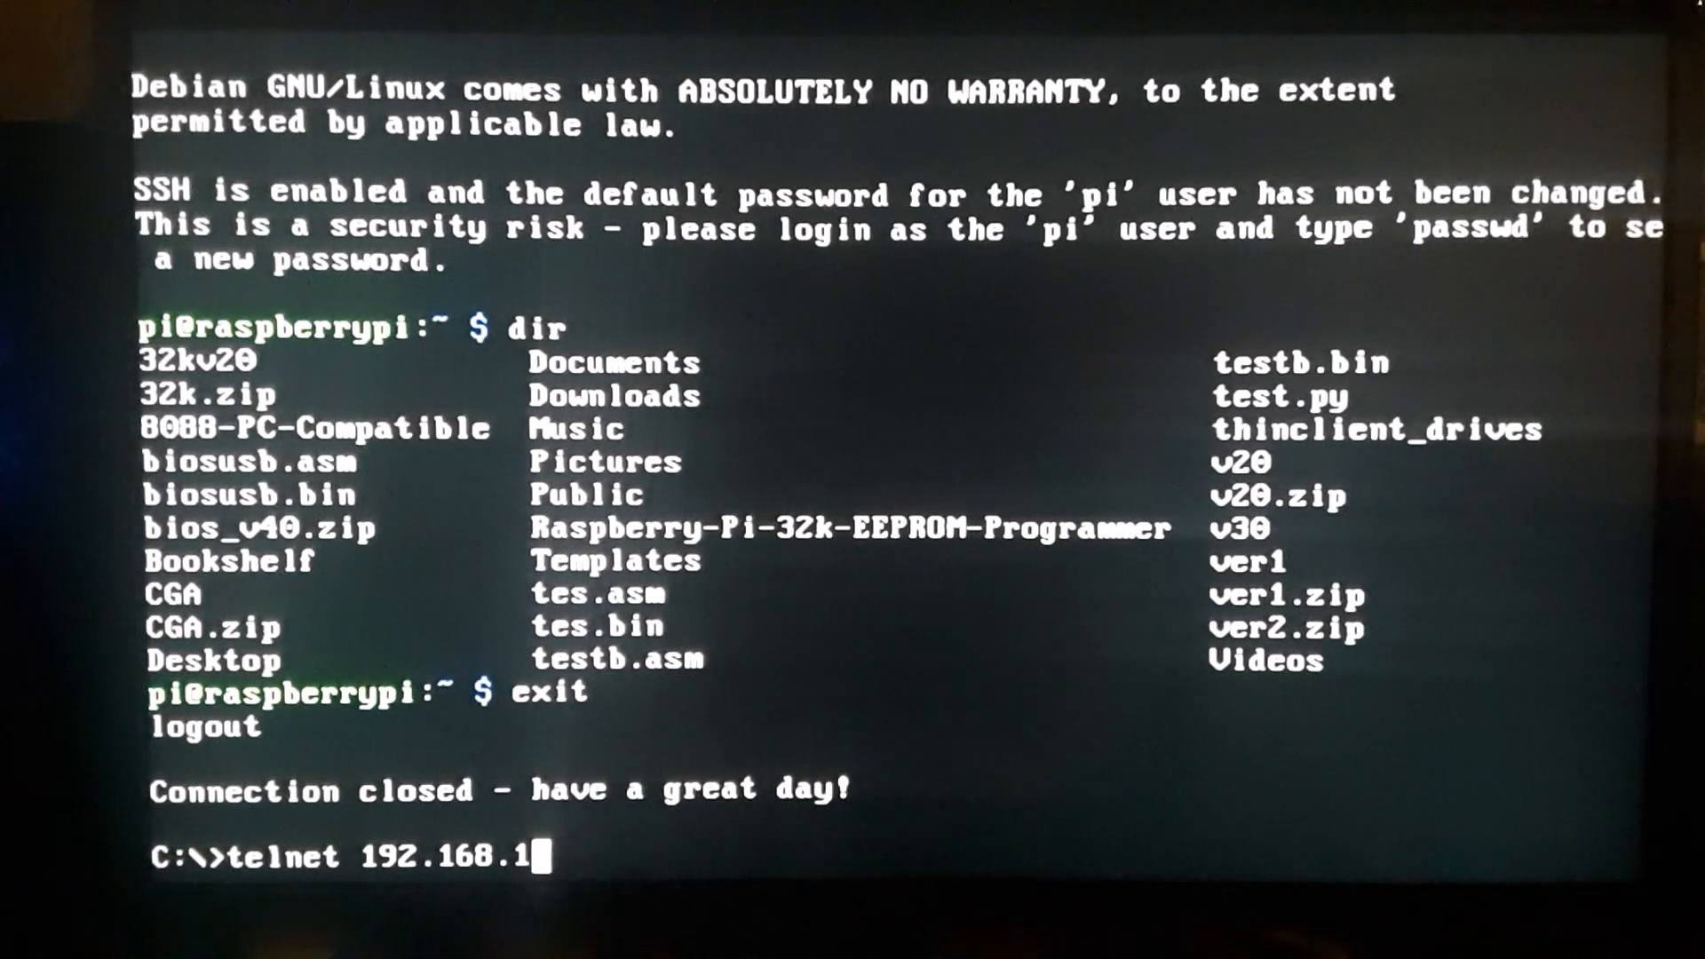
{"action": "type", "text": "38.42"}
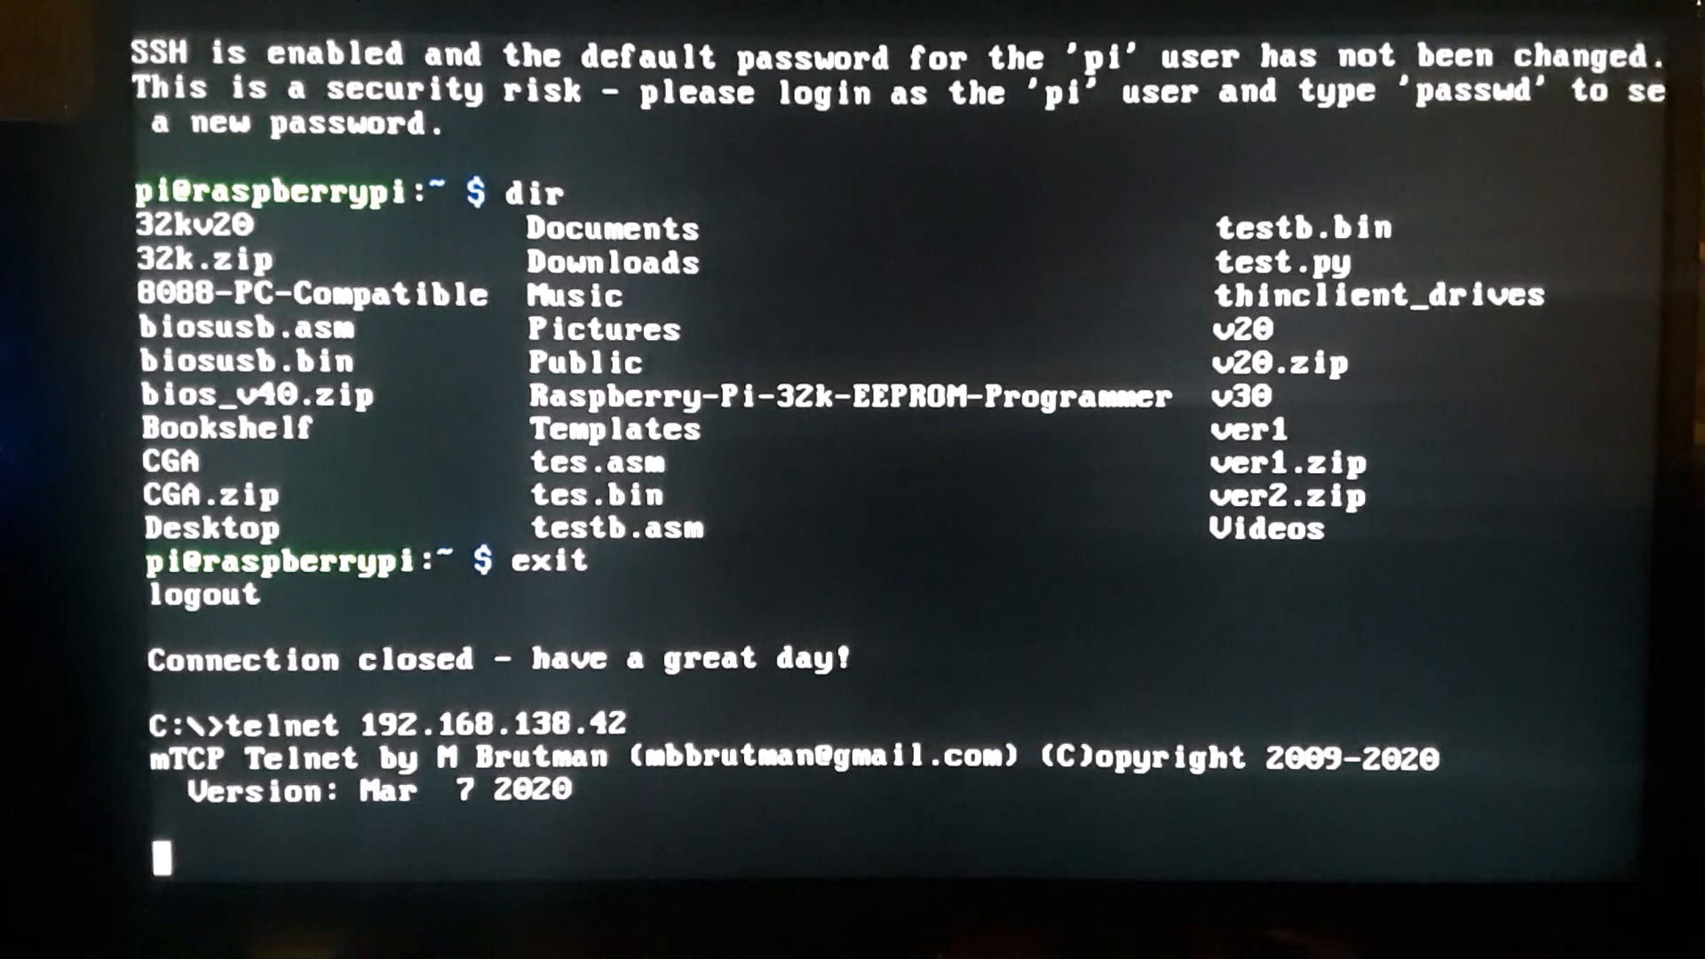
{"action": "key", "text": "Return"}
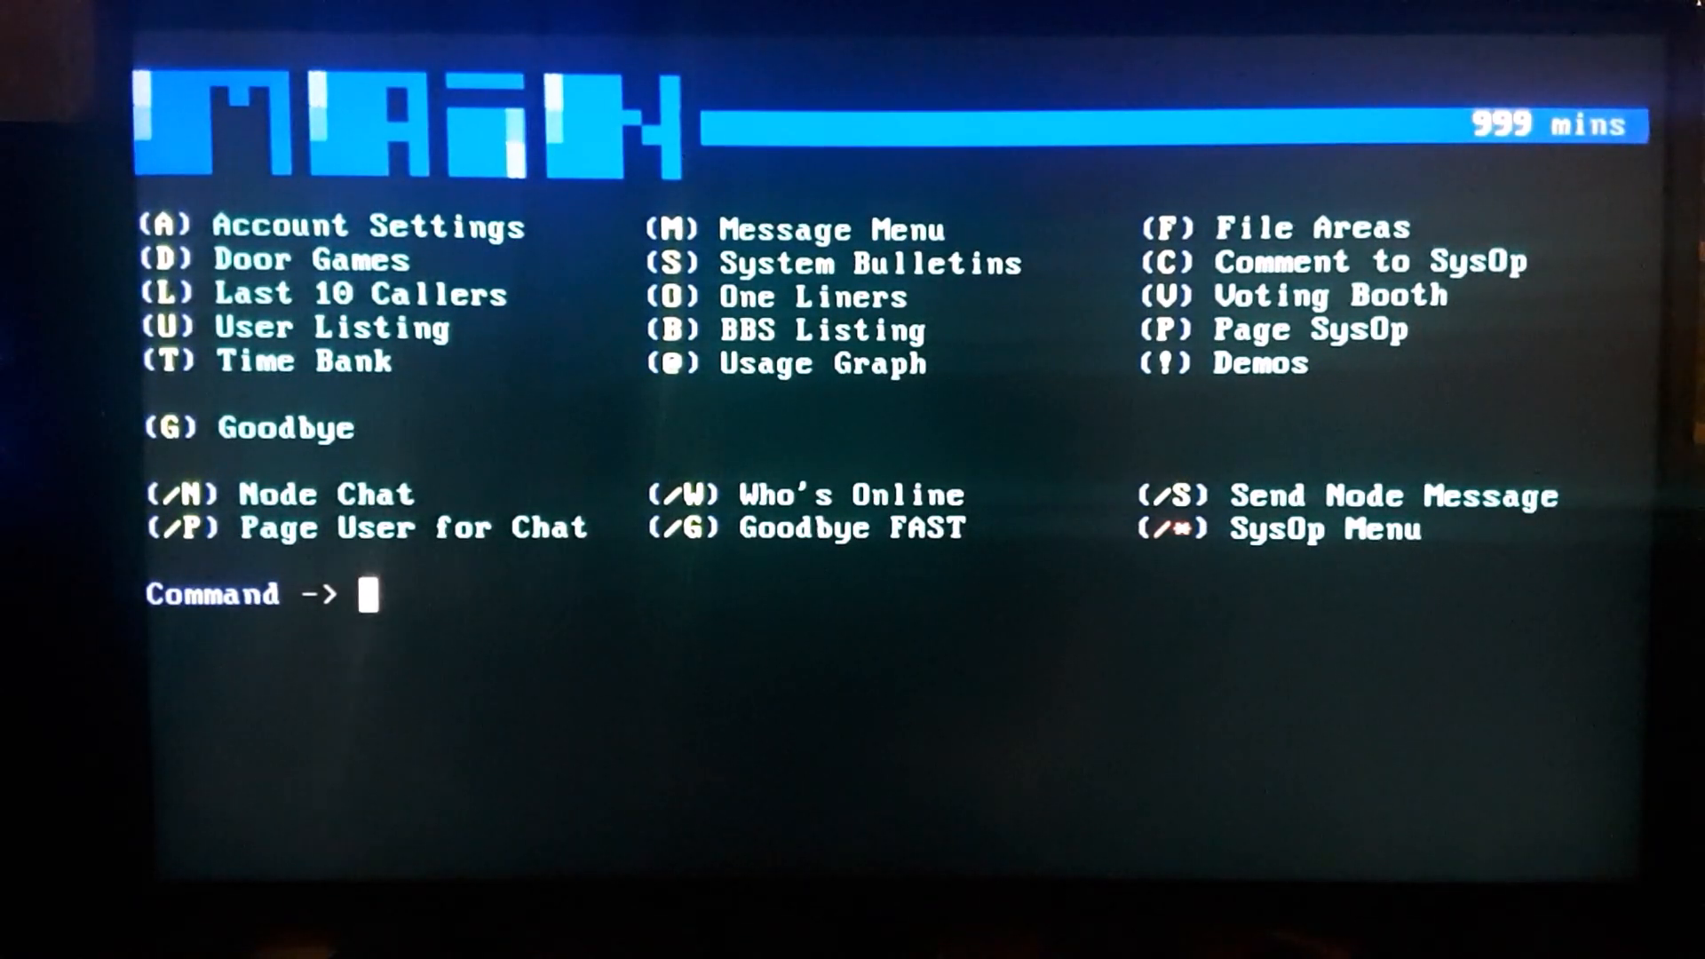
- Enter a slash command at the BBS prompt and return to its MAIN menu
{"action": "type", "text": "/"}
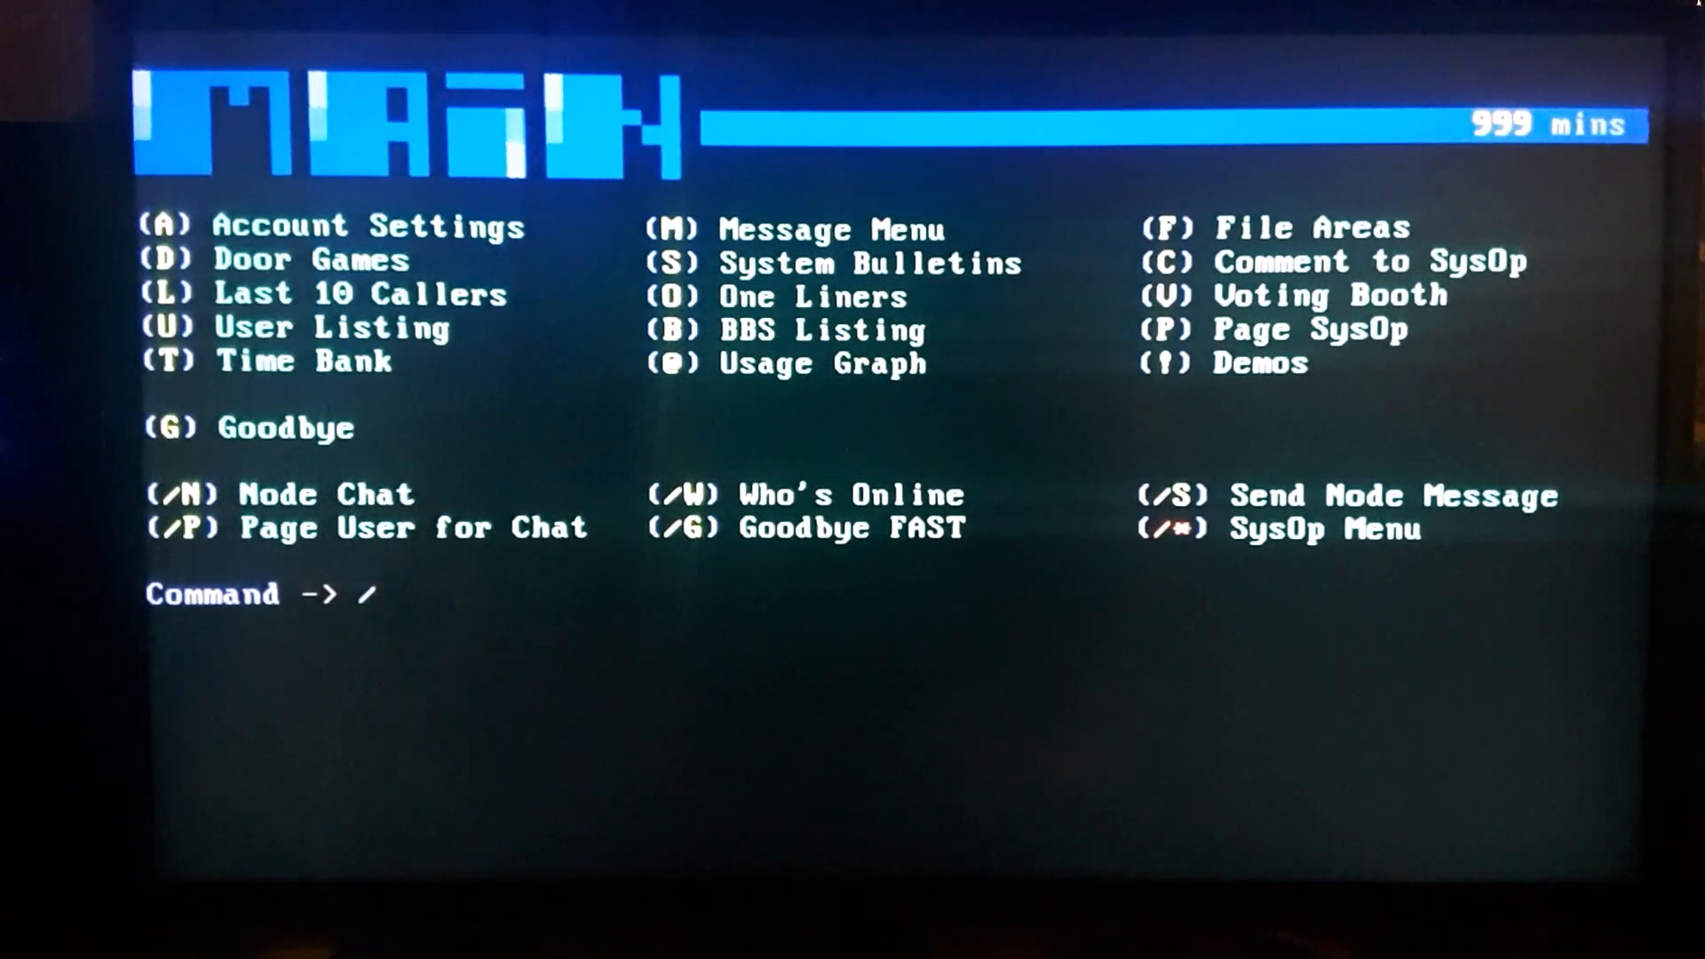
{"action": "key", "text": "Return"}
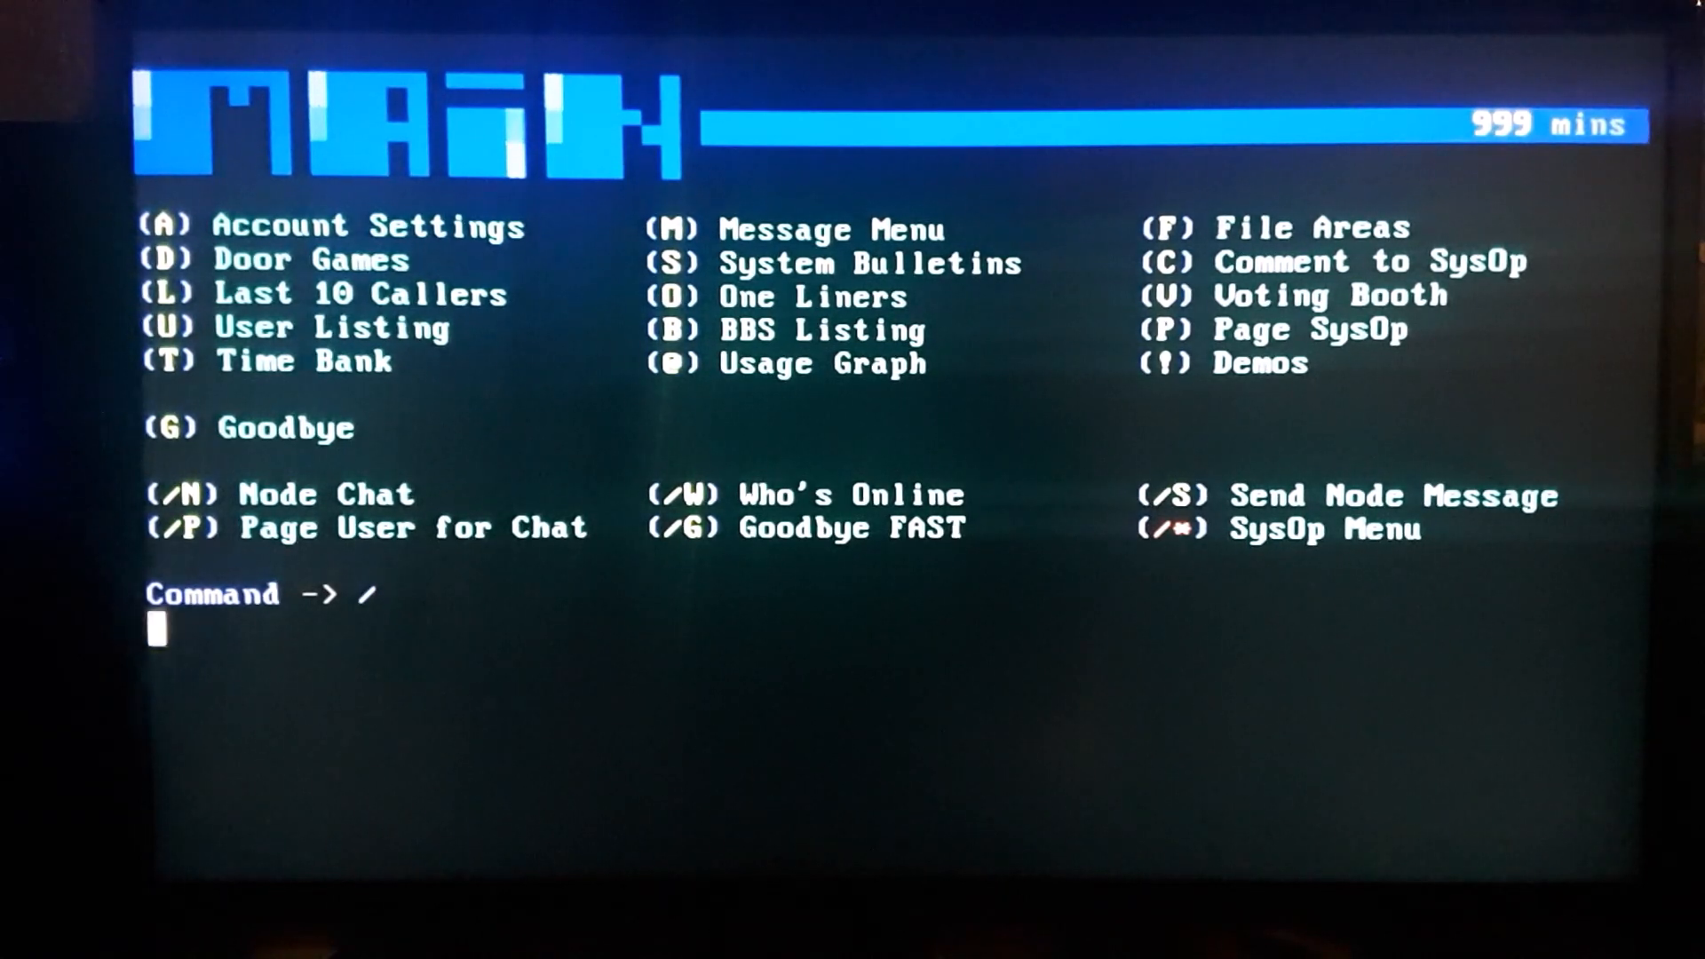
{"action": "key", "text": "Backspace"}
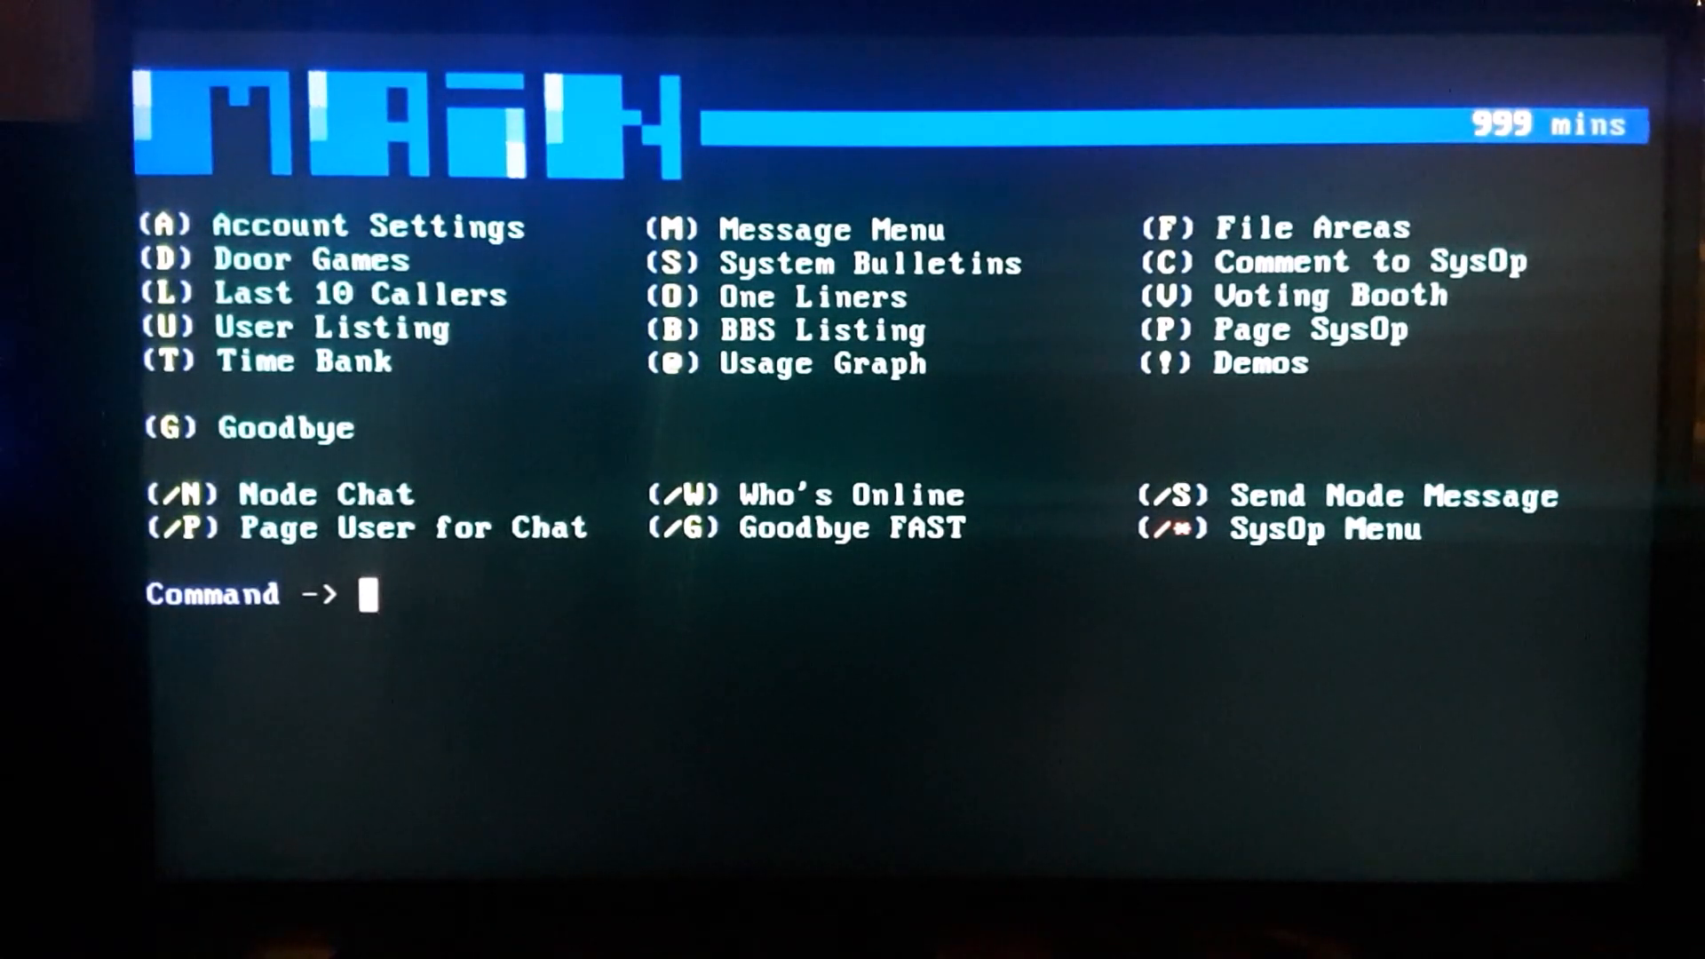